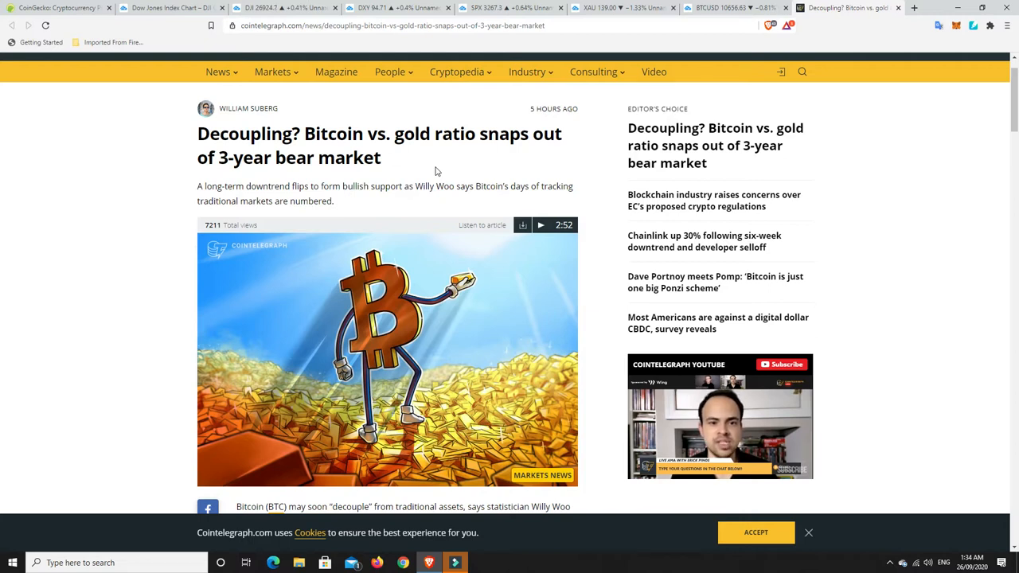
{"action": "mouse_move", "coordinate": [421, 172]}
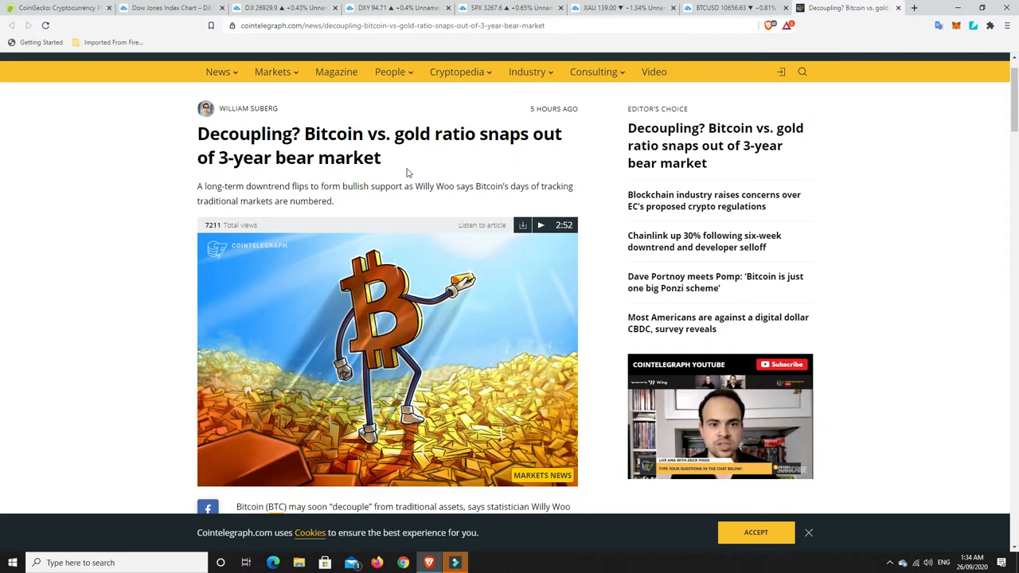
{"action": "mouse_move", "coordinate": [370, 200]}
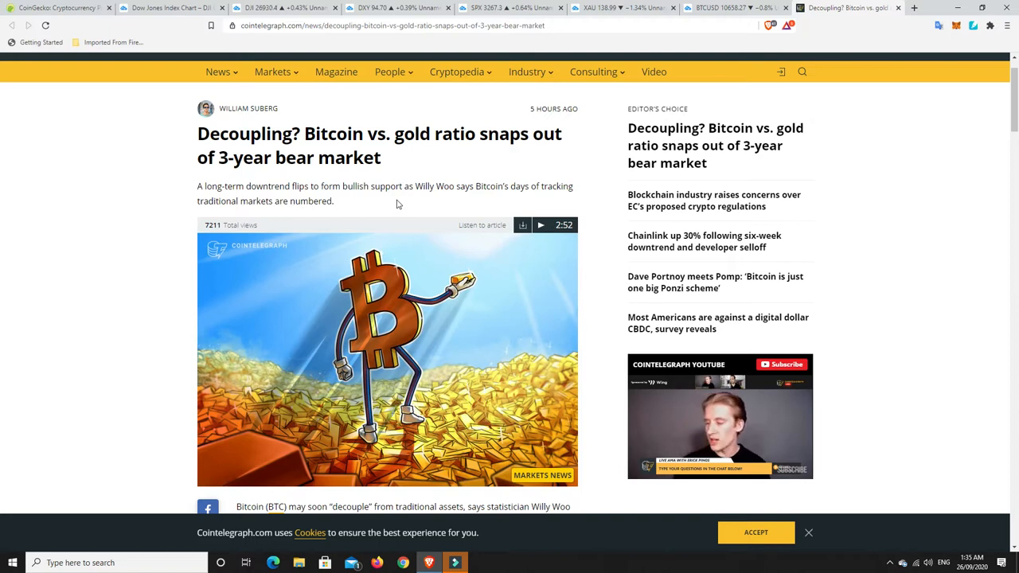
Step: Scroll through the article, then bring up the Dow Jones Industrial Average daily chart via the DJI tab
{"action": "scroll", "scroll_direction": "down", "scroll_amount": 3}
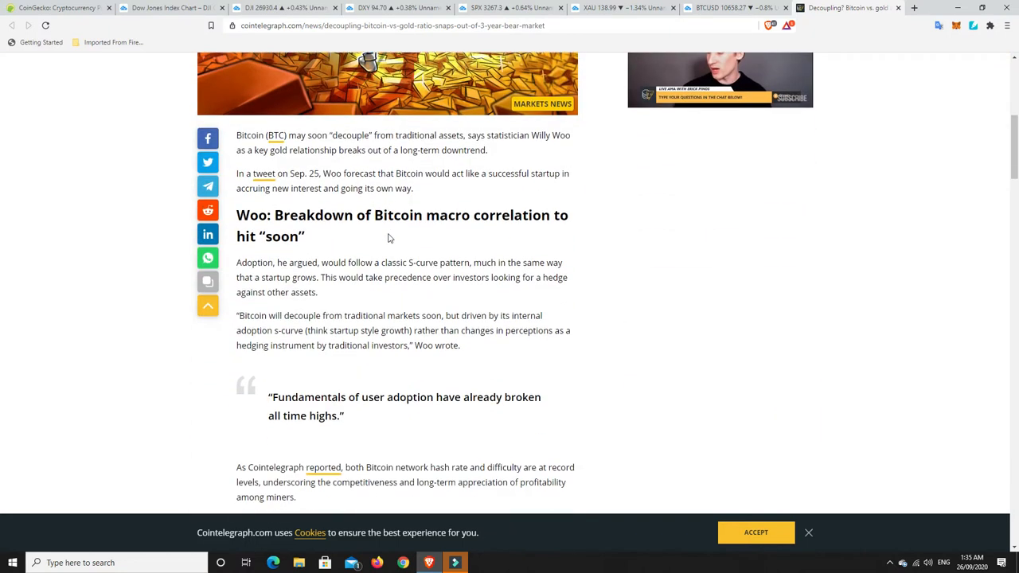
{"action": "scroll", "scroll_direction": "down", "scroll_amount": 3}
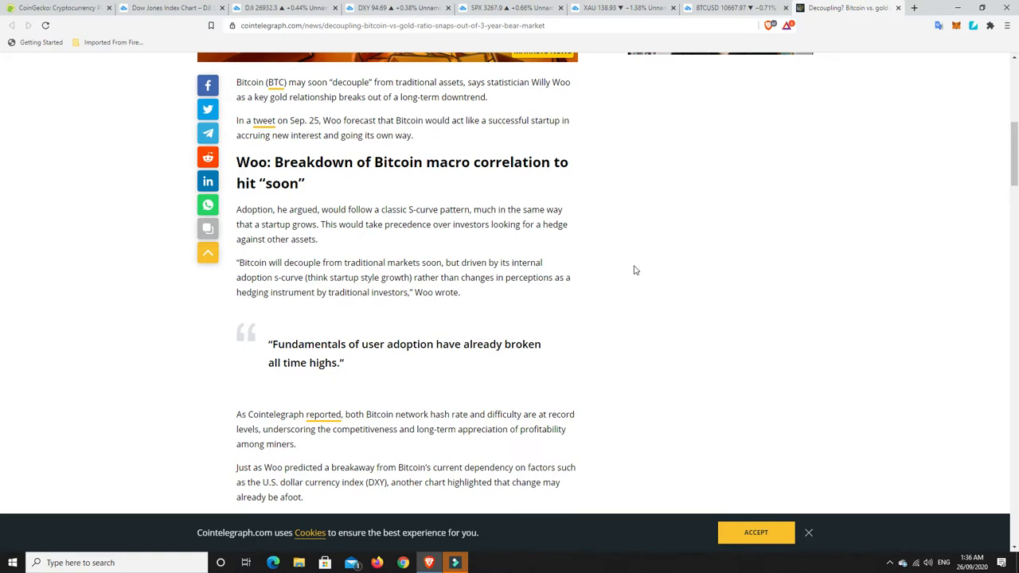
{"action": "mouse_move", "coordinate": [608, 306]}
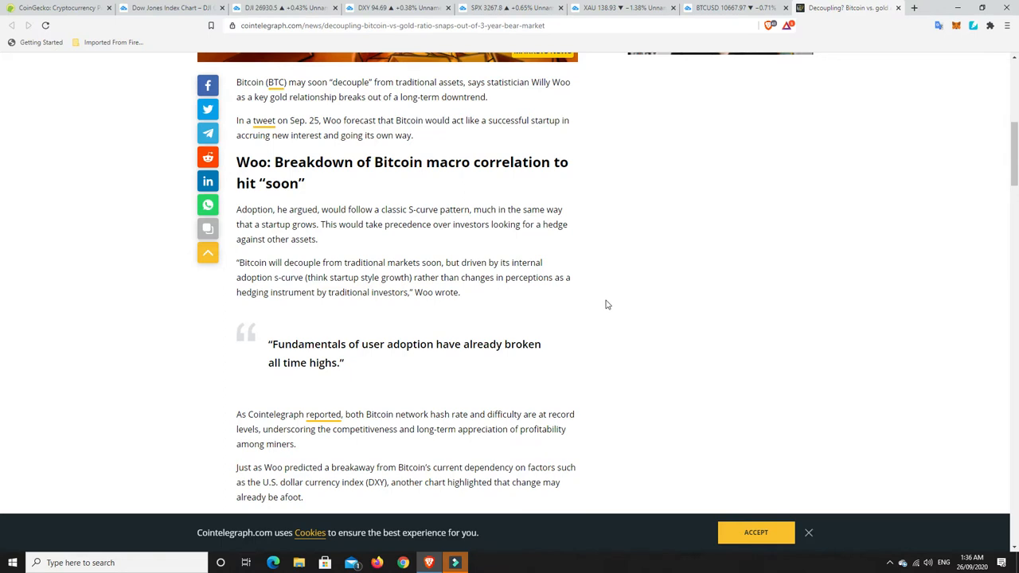
{"action": "scroll", "scroll_direction": "down", "scroll_amount": 3}
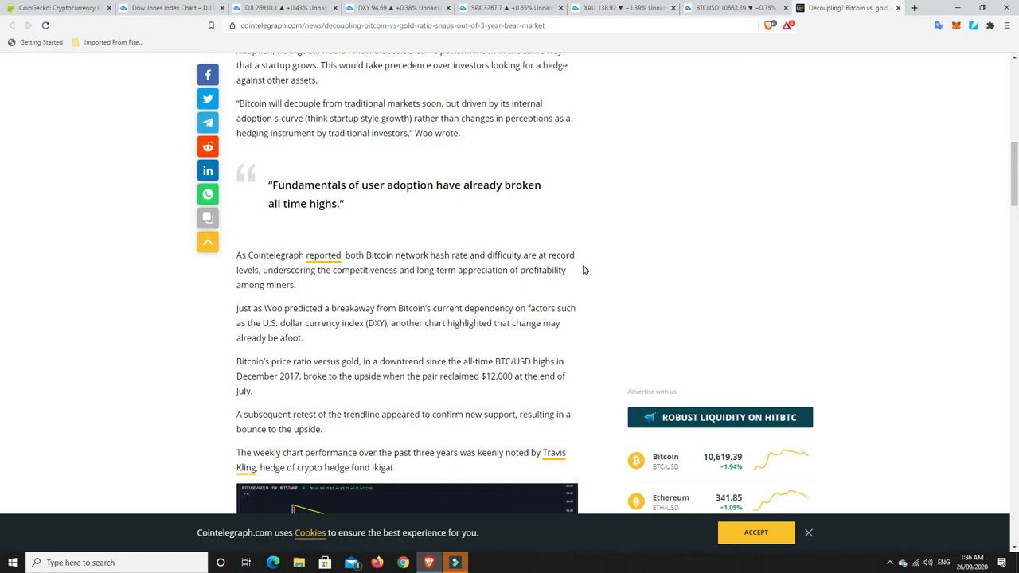
{"action": "mouse_move", "coordinate": [427, 8]}
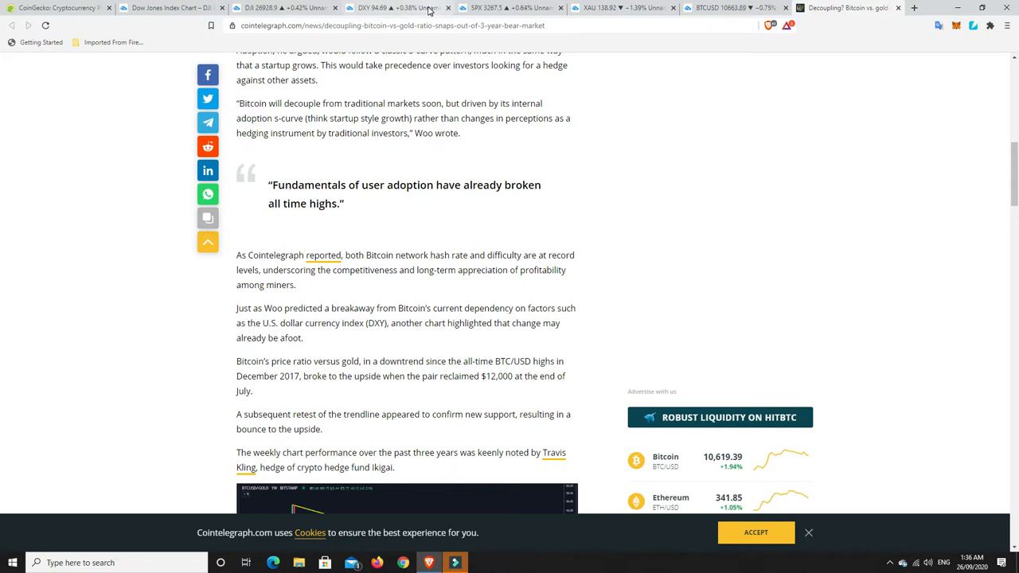
{"action": "scroll", "scroll_direction": "down", "scroll_amount": 3}
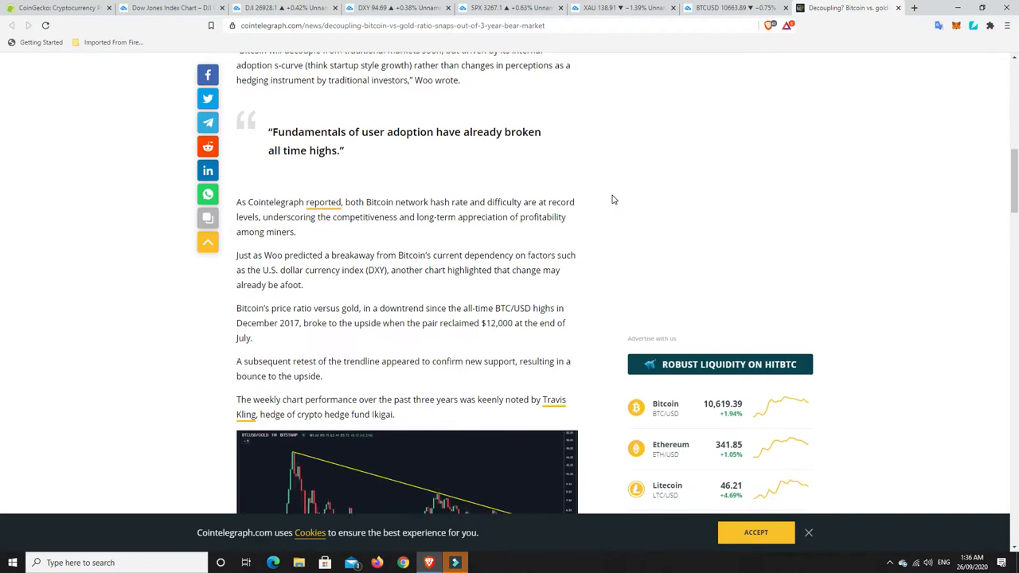
{"action": "scroll", "scroll_direction": "down", "scroll_amount": 3}
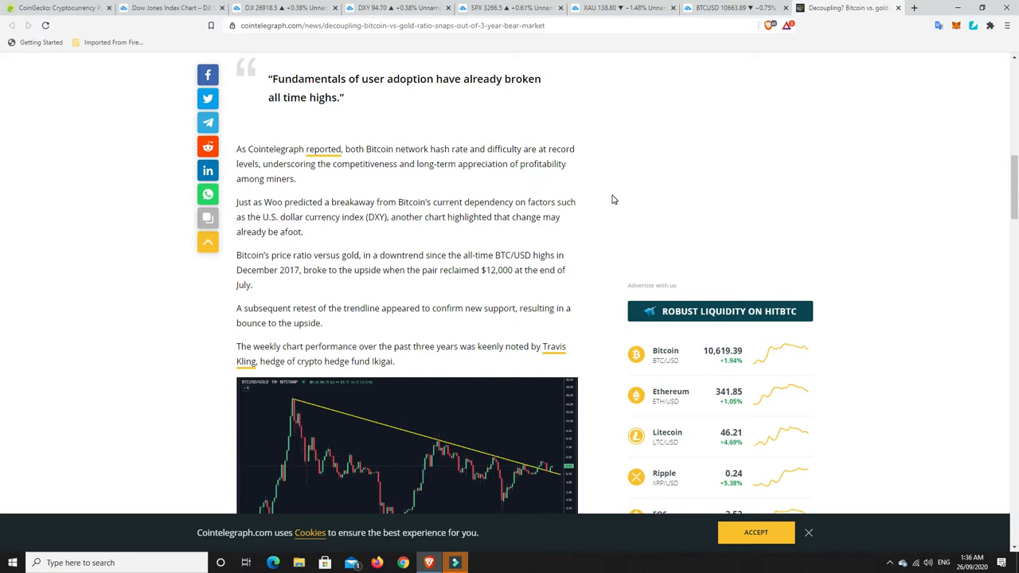
{"action": "mouse_move", "coordinate": [647, 191]}
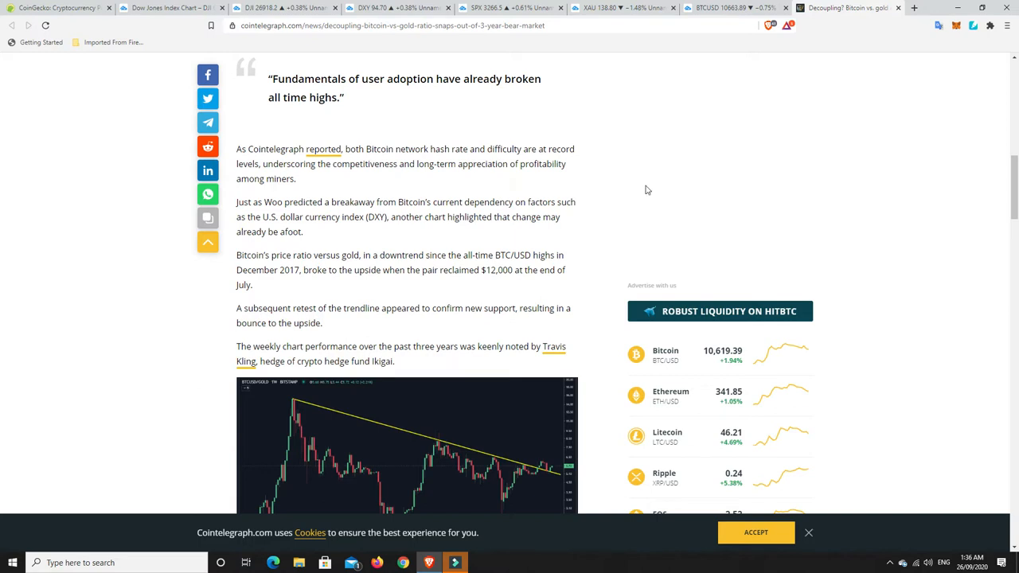
{"action": "mouse_move", "coordinate": [570, 188]}
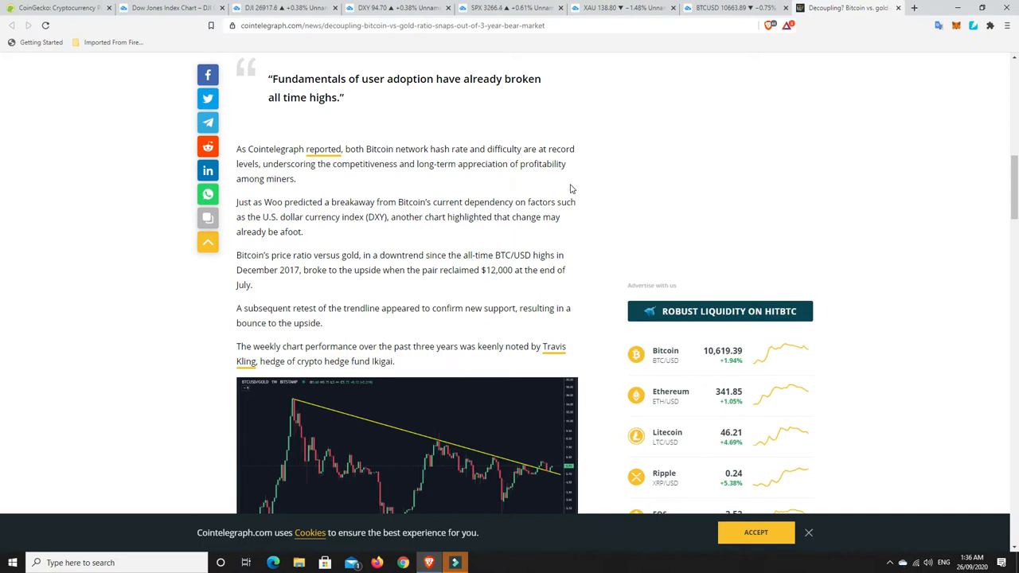
{"action": "scroll", "scroll_direction": "down", "scroll_amount": 3}
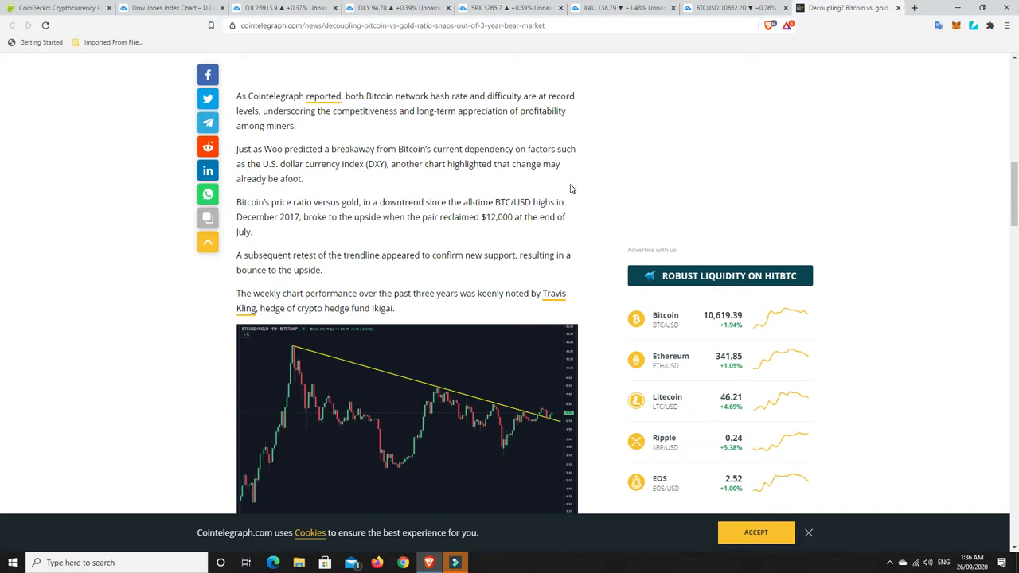
{"action": "scroll", "scroll_direction": "down", "scroll_amount": 3}
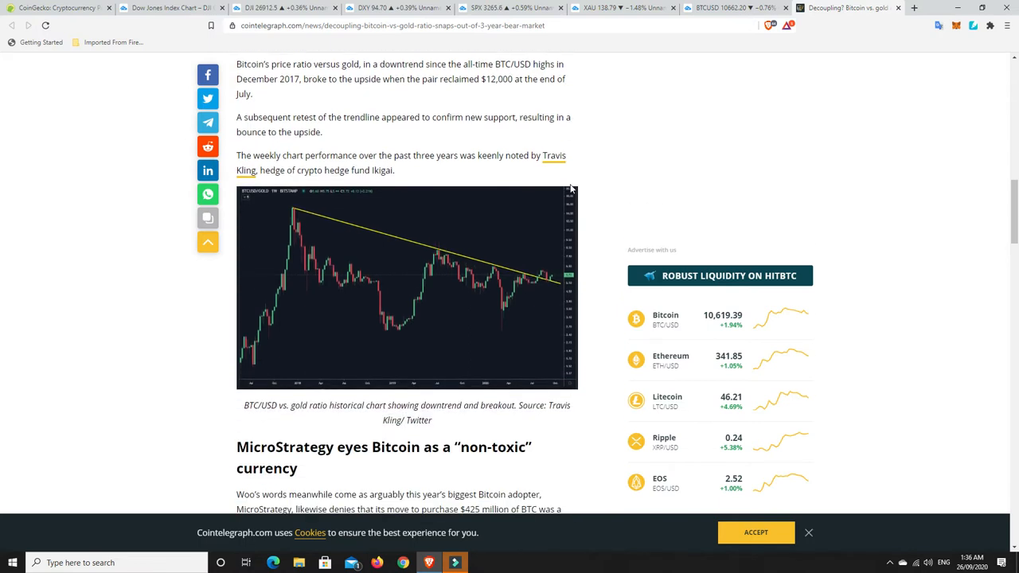
{"action": "scroll", "scroll_direction": "down", "scroll_amount": 3}
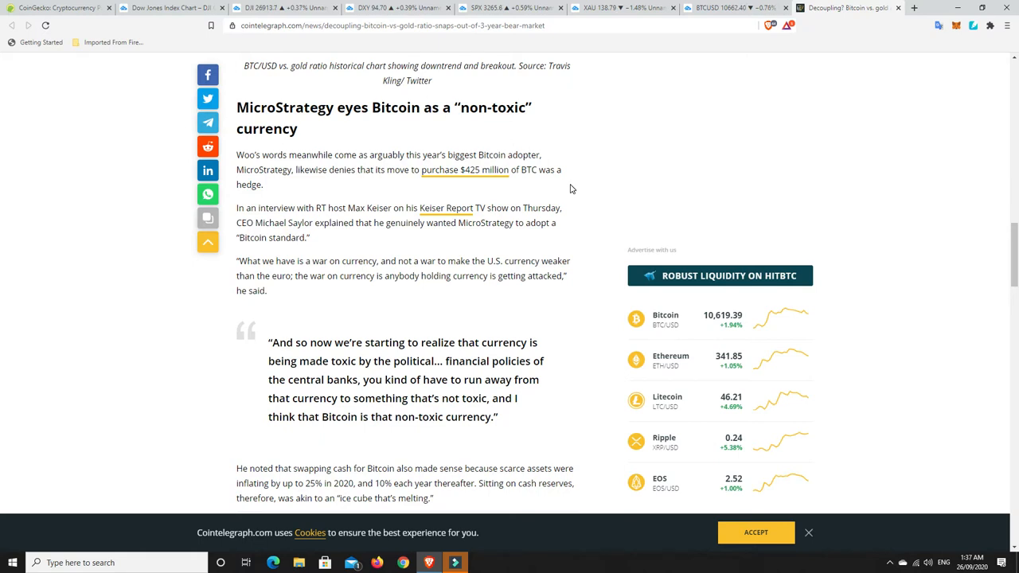
{"action": "scroll", "scroll_direction": "down", "scroll_amount": 3}
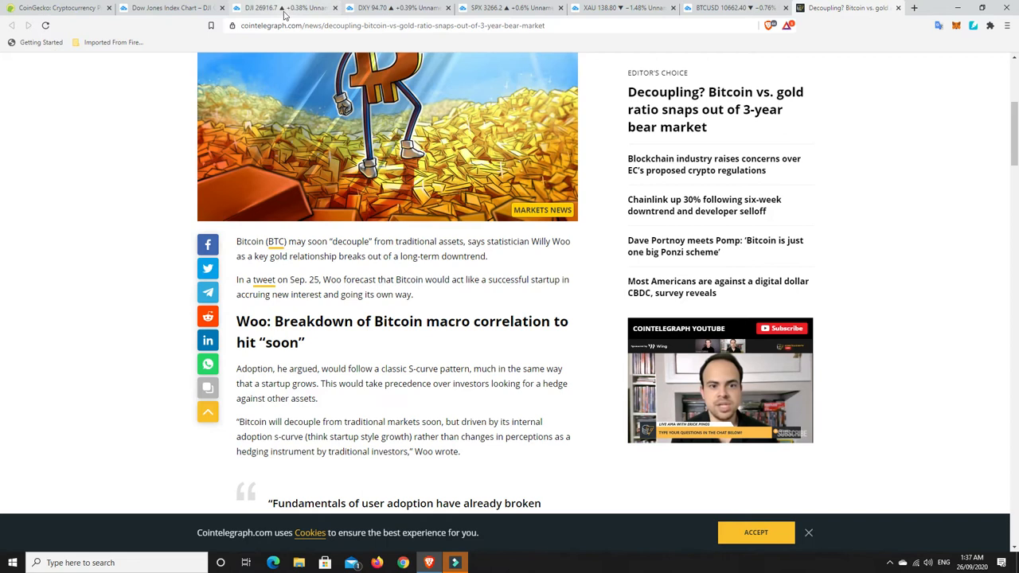
{"action": "left_click", "coordinate": [167, 8]}
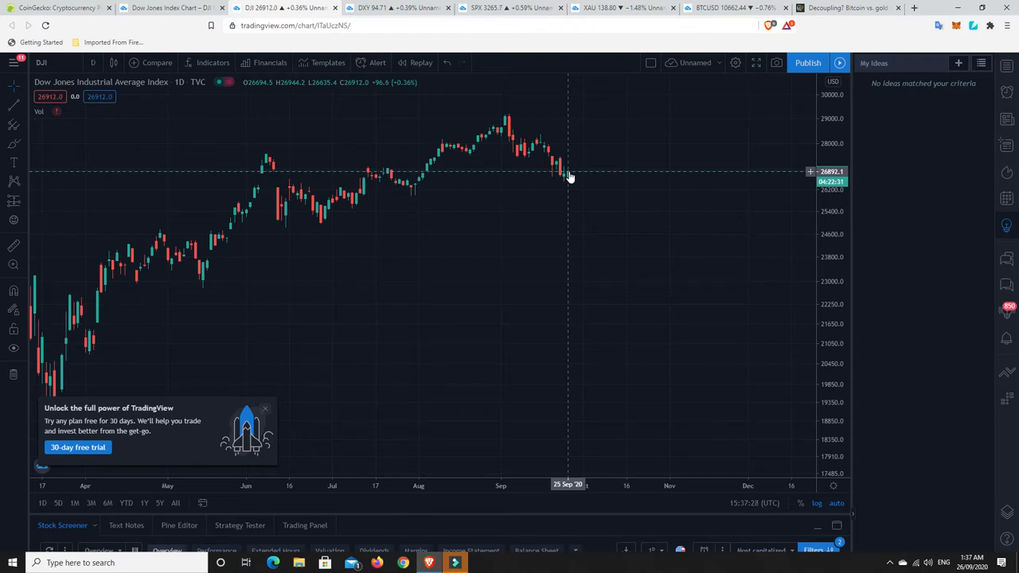
{"action": "mouse_move", "coordinate": [563, 183]}
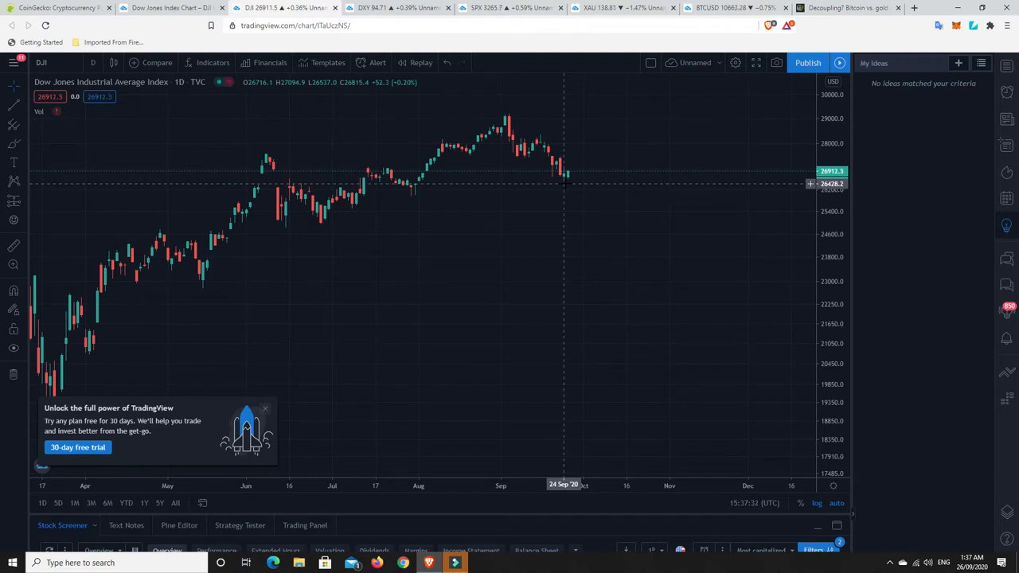
{"action": "mouse_move", "coordinate": [532, 162]}
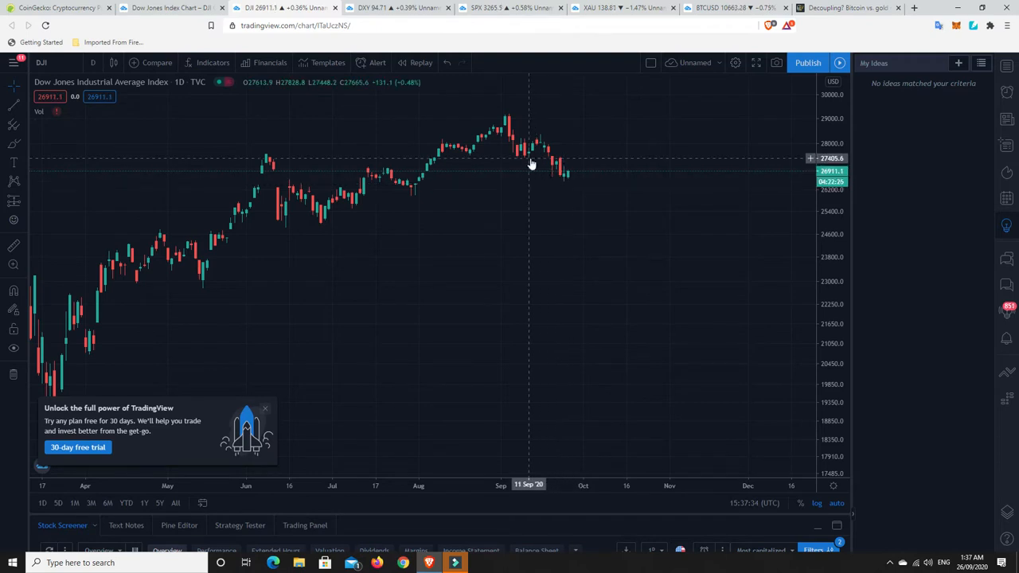
{"action": "mouse_move", "coordinate": [539, 150]}
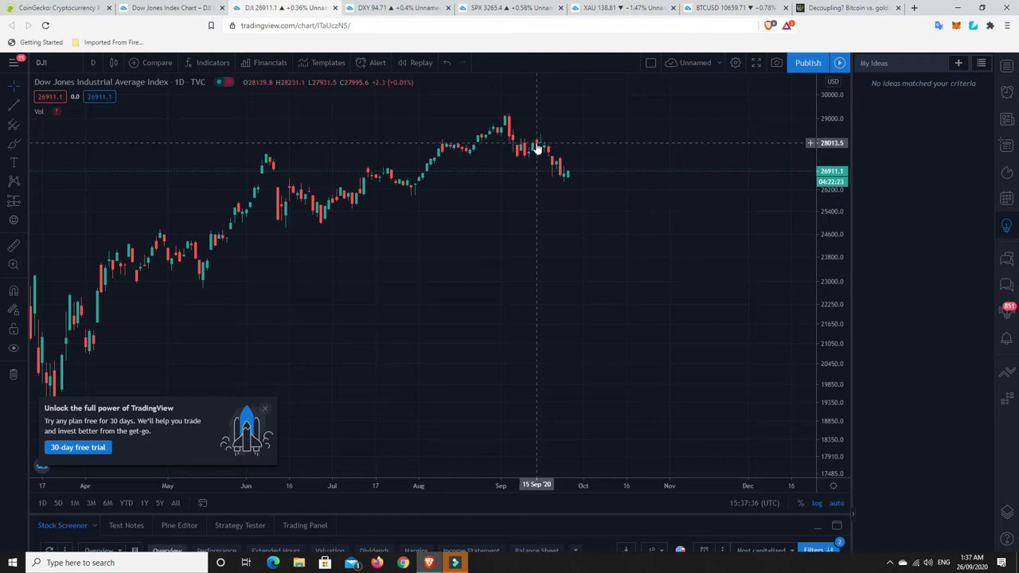
{"action": "mouse_move", "coordinate": [539, 143]}
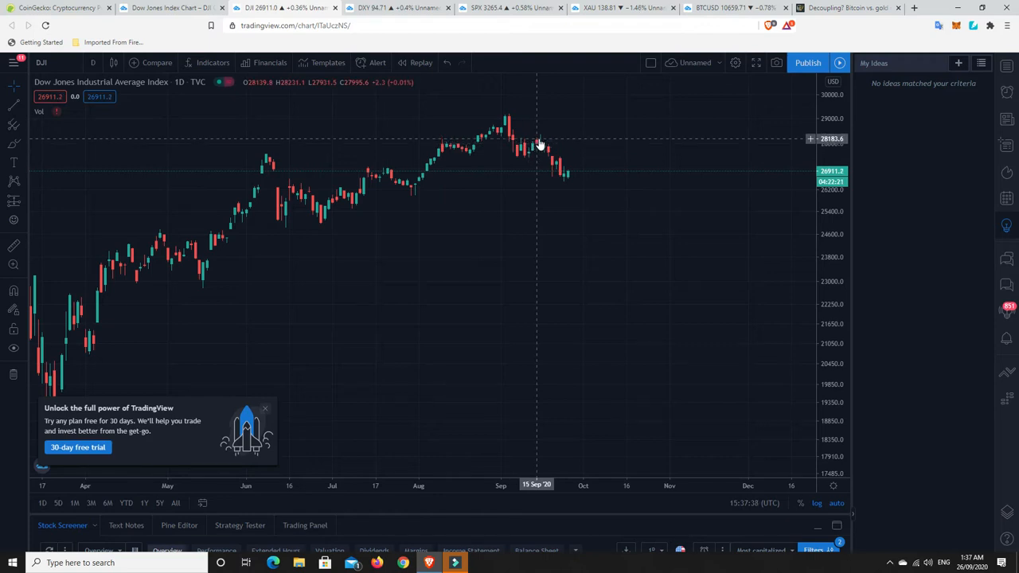
{"action": "mouse_move", "coordinate": [565, 177]}
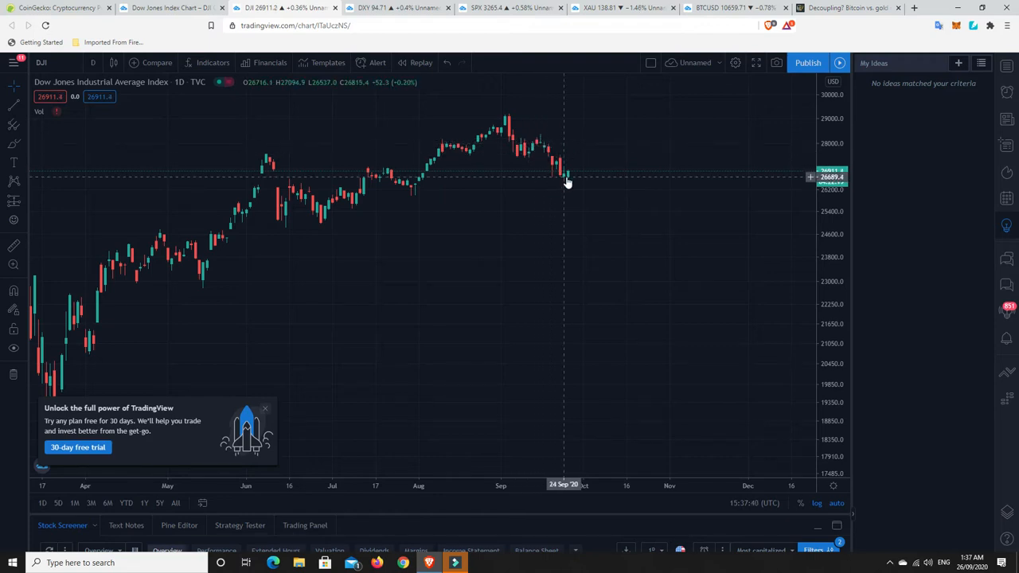
{"action": "mouse_move", "coordinate": [524, 150]}
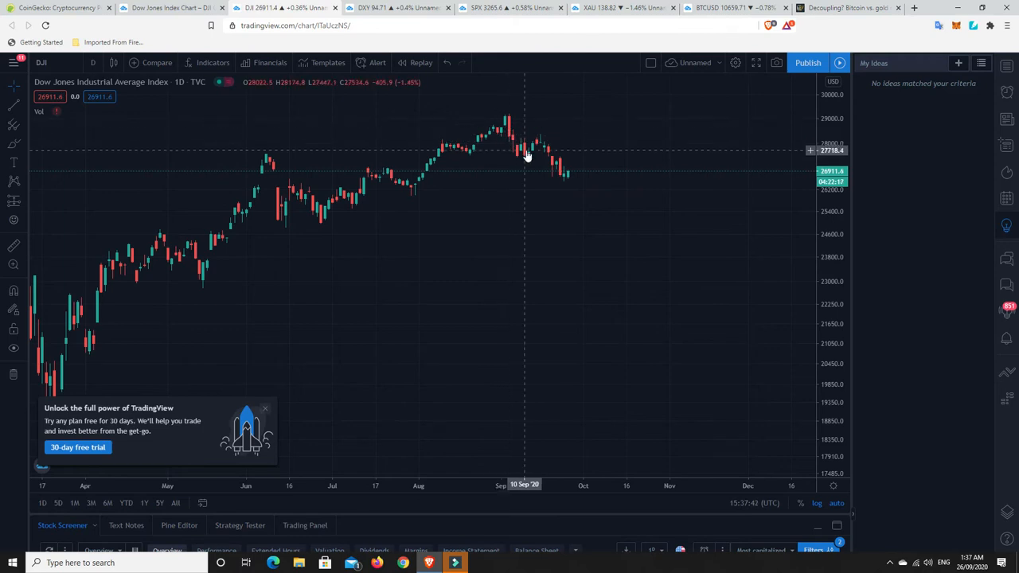
{"action": "mouse_move", "coordinate": [557, 181]}
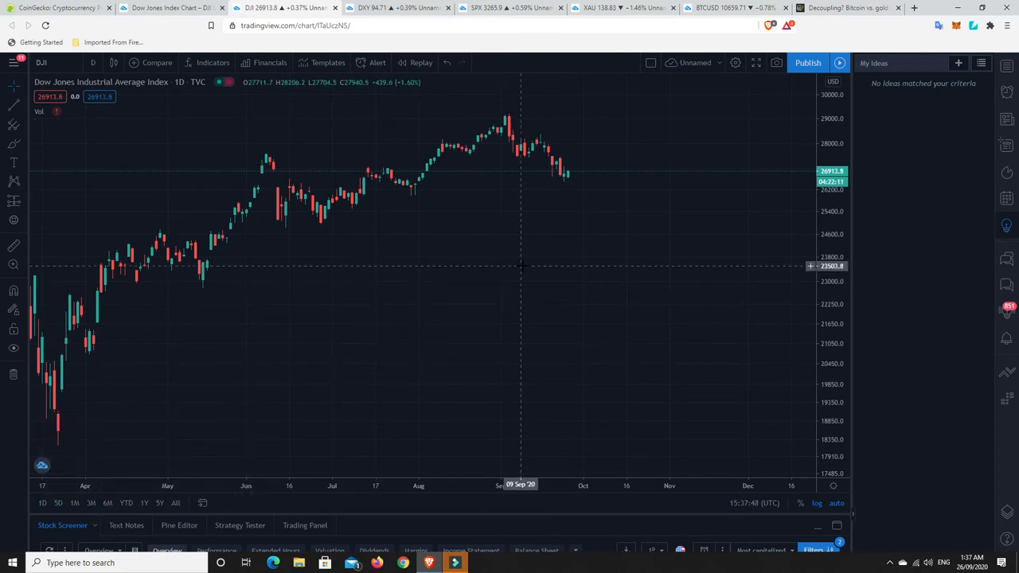
Step: Show the S&P 500 Index daily chart from the SPX tab, returning to it after a brief switch
{"action": "left_click", "coordinate": [509, 8]}
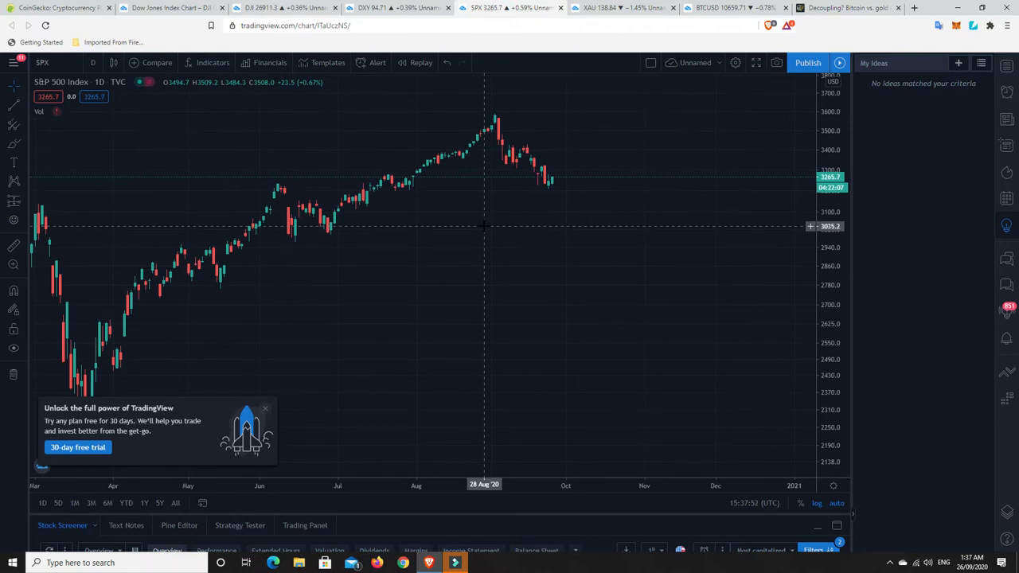
{"action": "mouse_move", "coordinate": [548, 188]}
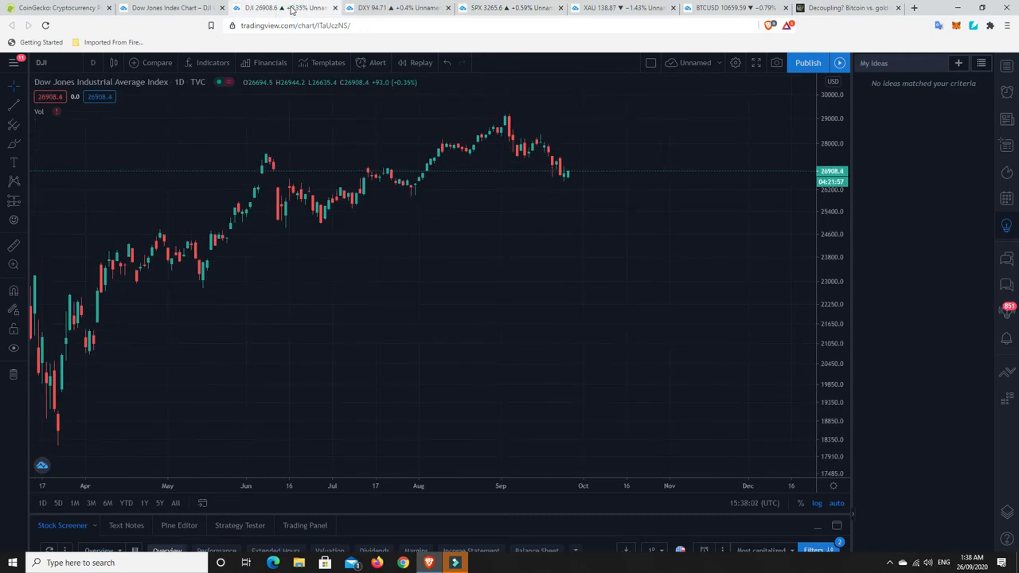
{"action": "left_click", "coordinate": [510, 6]}
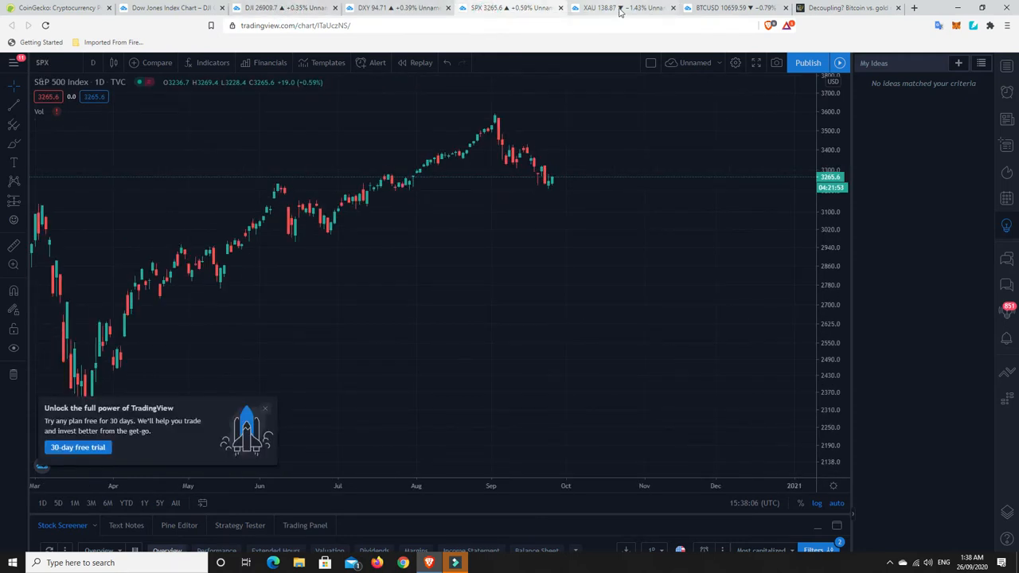
{"action": "left_click", "coordinate": [729, 6]}
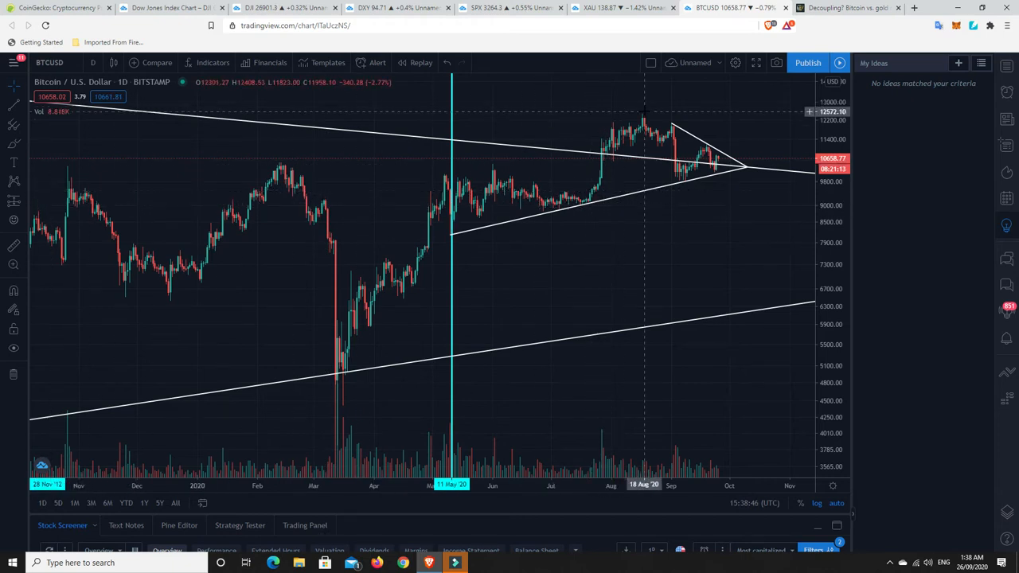
{"action": "mouse_move", "coordinate": [653, 196]}
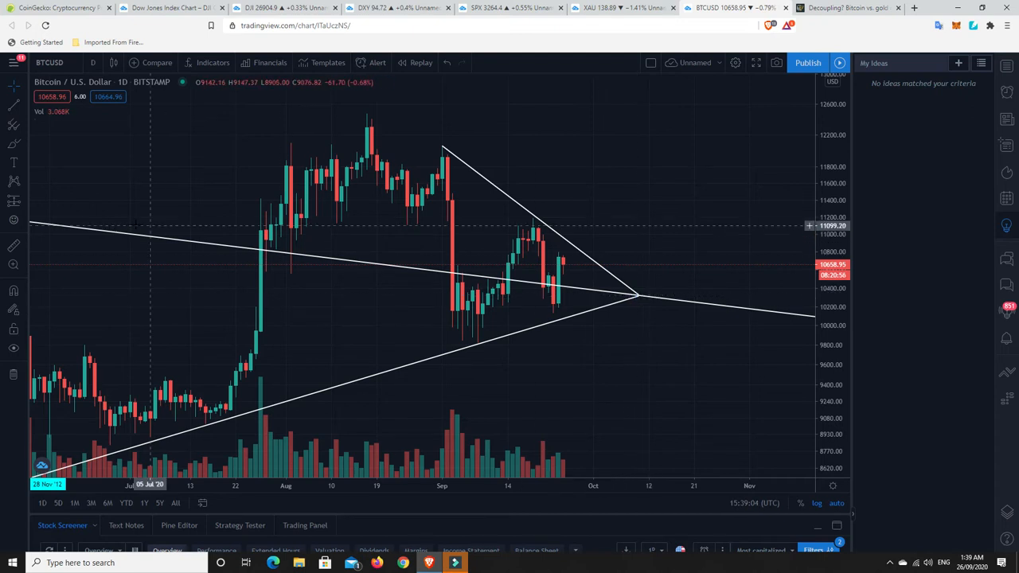
{"action": "mouse_move", "coordinate": [283, 258]}
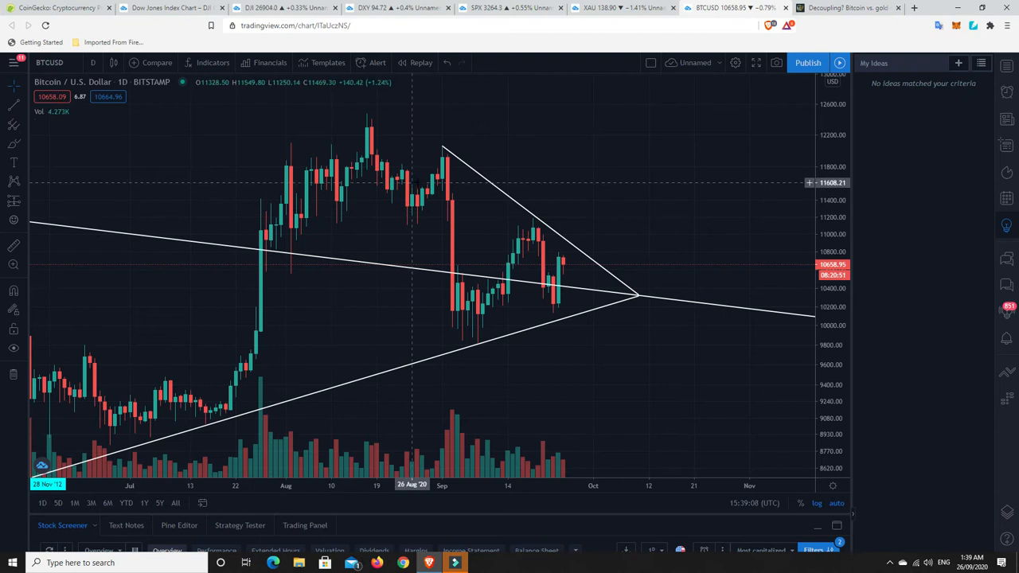
{"action": "mouse_move", "coordinate": [493, 294]}
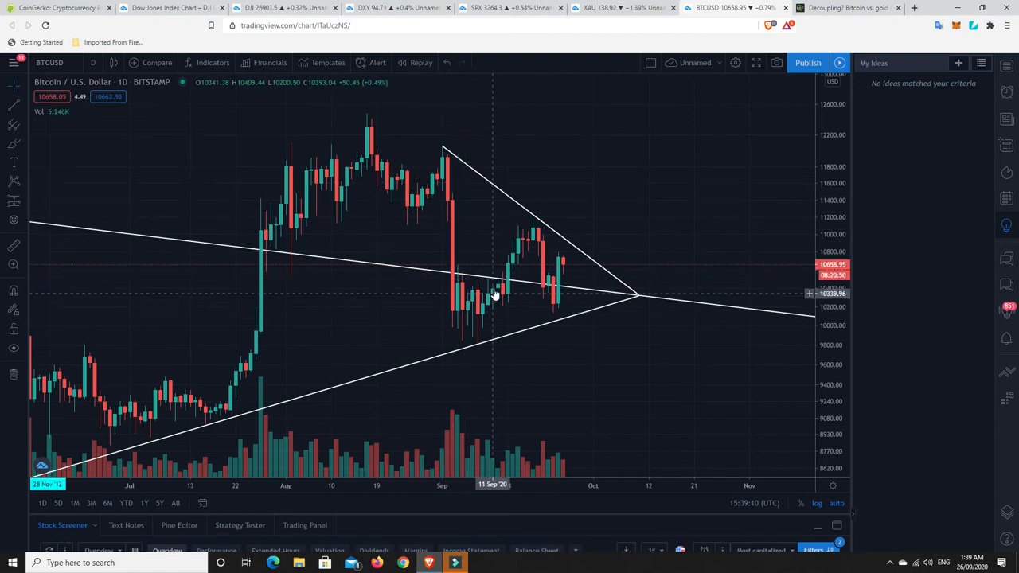
{"action": "mouse_move", "coordinate": [557, 258]}
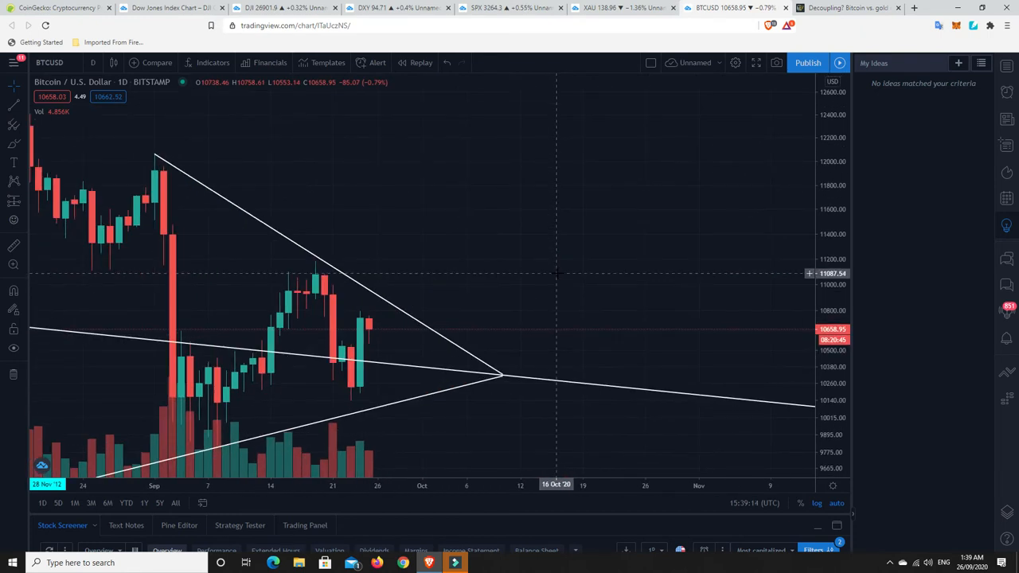
{"action": "mouse_move", "coordinate": [522, 353]}
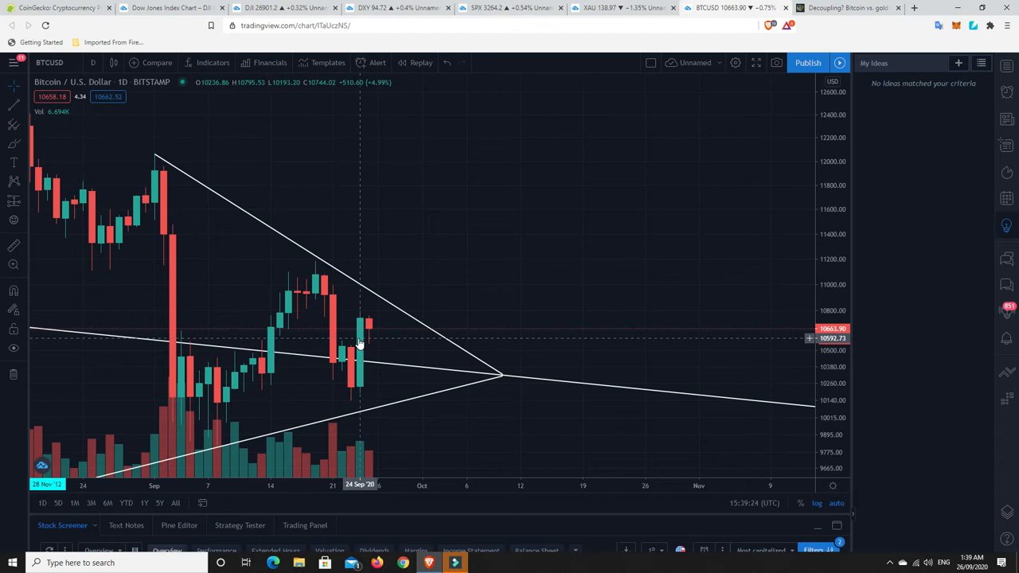
{"action": "mouse_move", "coordinate": [370, 328]}
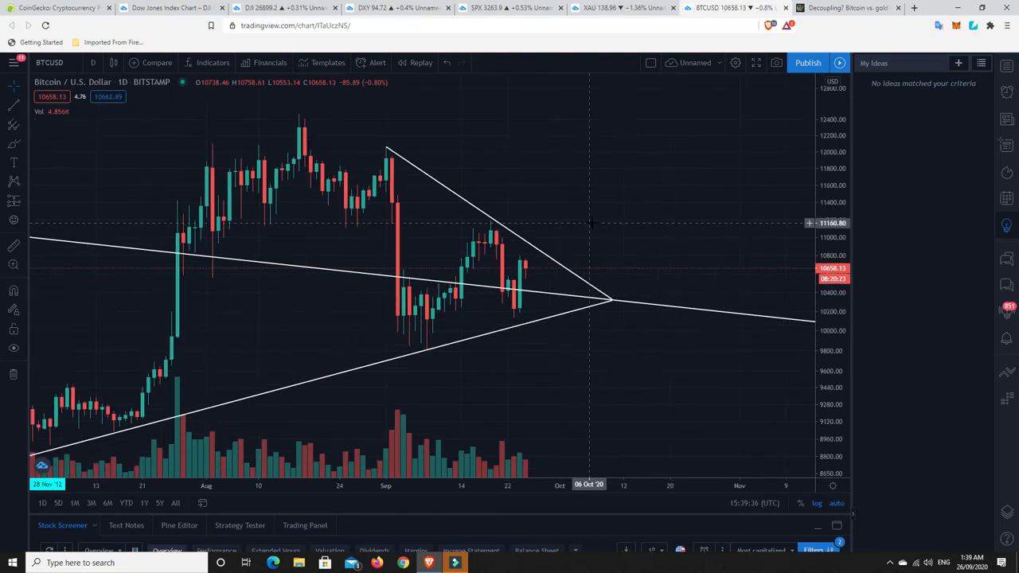
Step: Show the PHLX Gold and Silver Sector Index daily chart from the XAU tab
{"action": "left_click", "coordinate": [624, 8]}
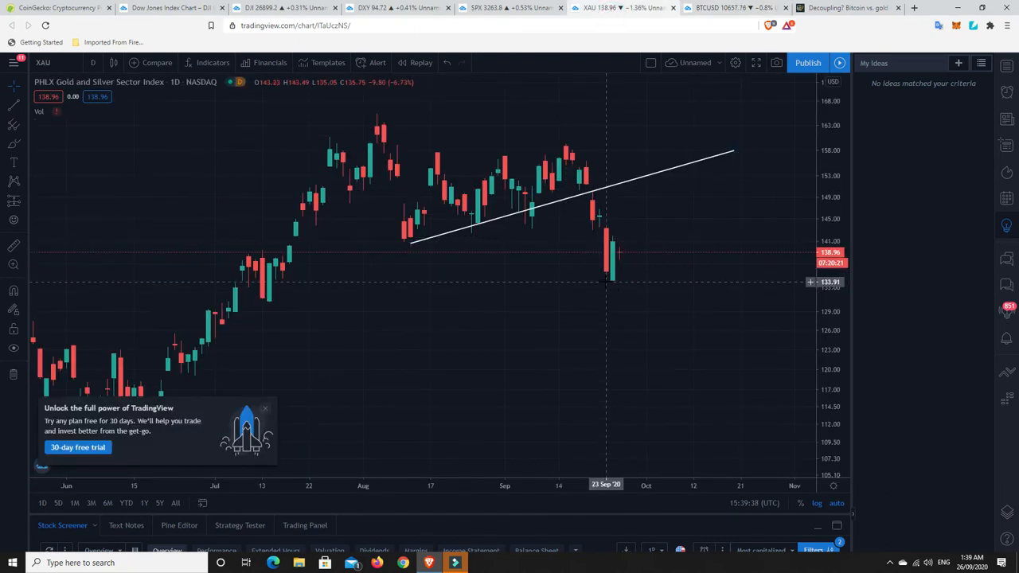
{"action": "mouse_move", "coordinate": [613, 251]}
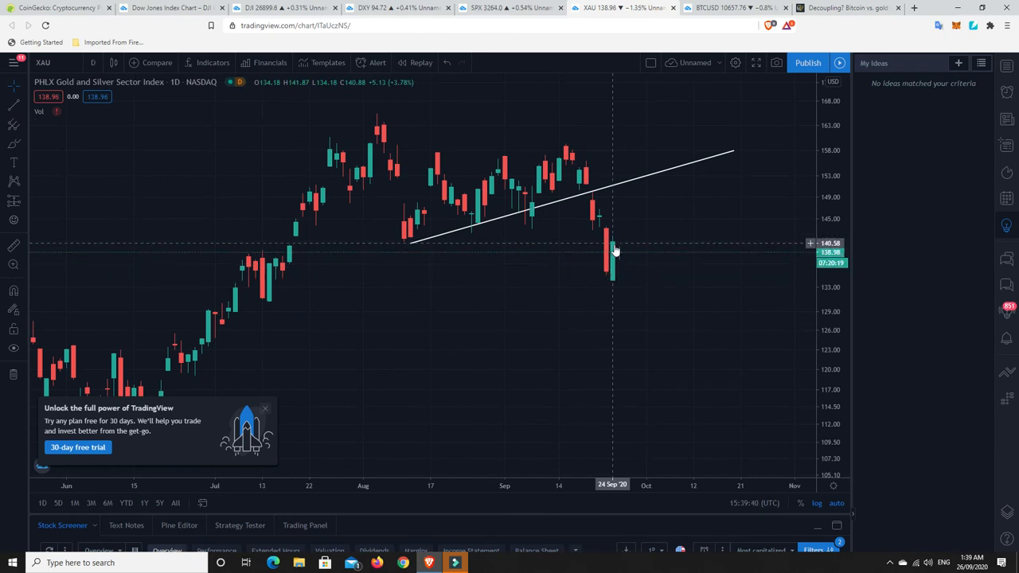
{"action": "mouse_move", "coordinate": [621, 261]}
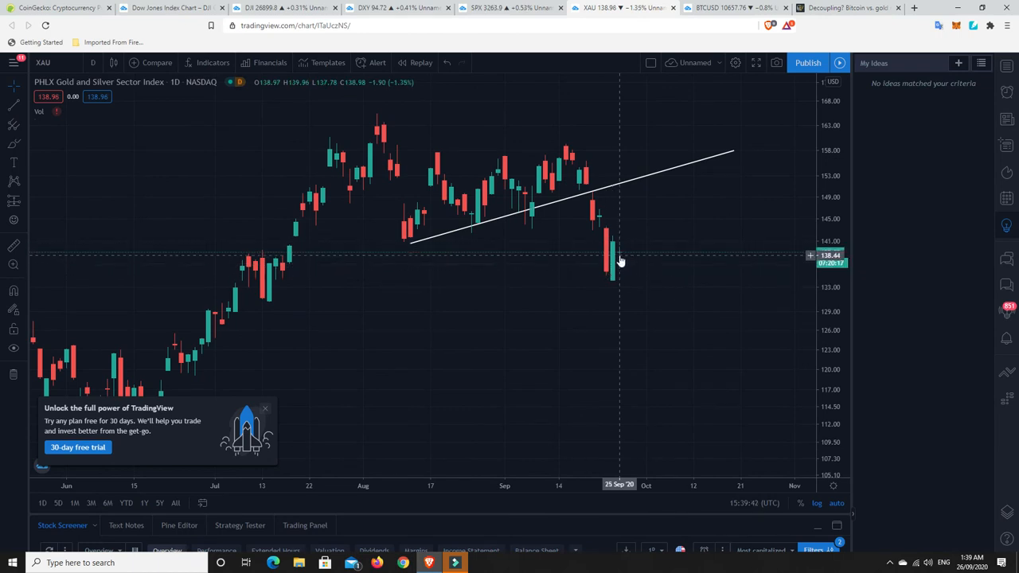
{"action": "mouse_move", "coordinate": [621, 261]}
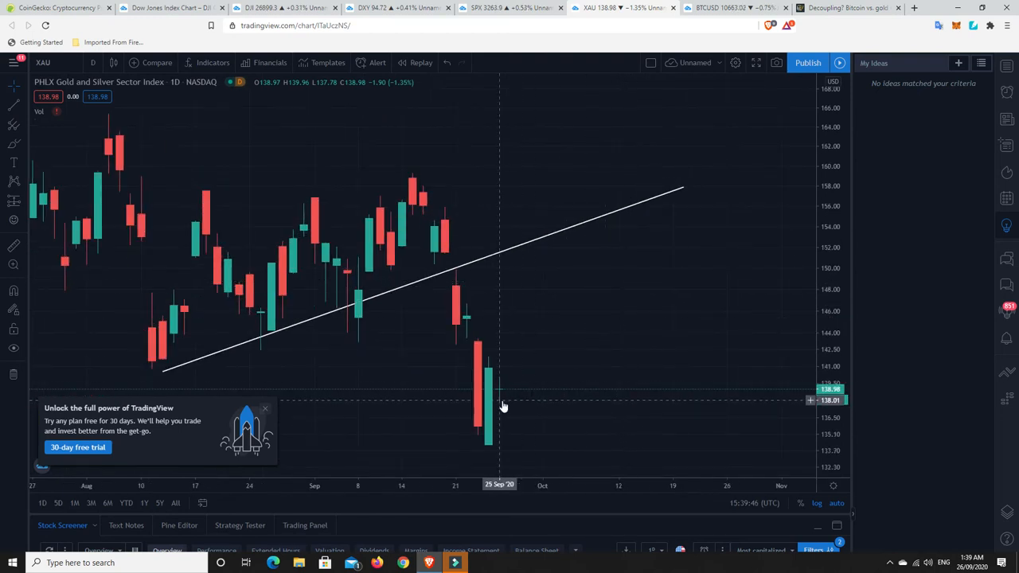
{"action": "mouse_move", "coordinate": [501, 390]}
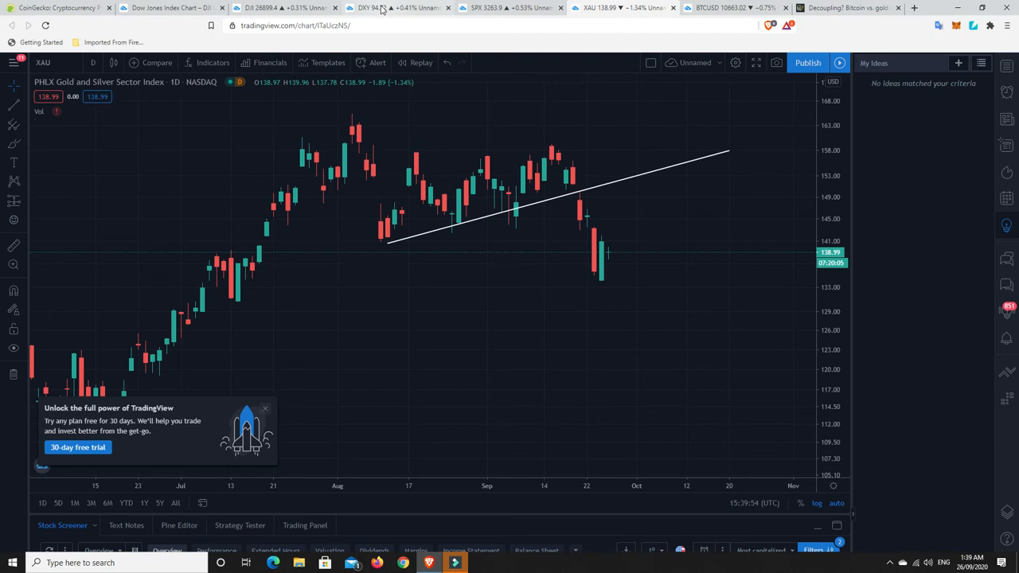
{"action": "mouse_move", "coordinate": [401, 8]}
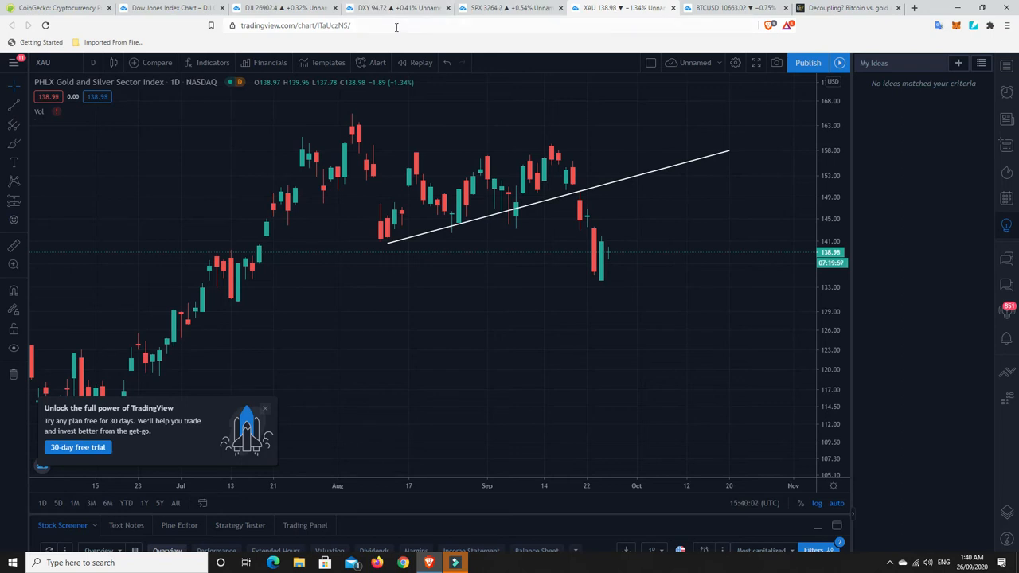
{"action": "mouse_move", "coordinate": [390, 8]}
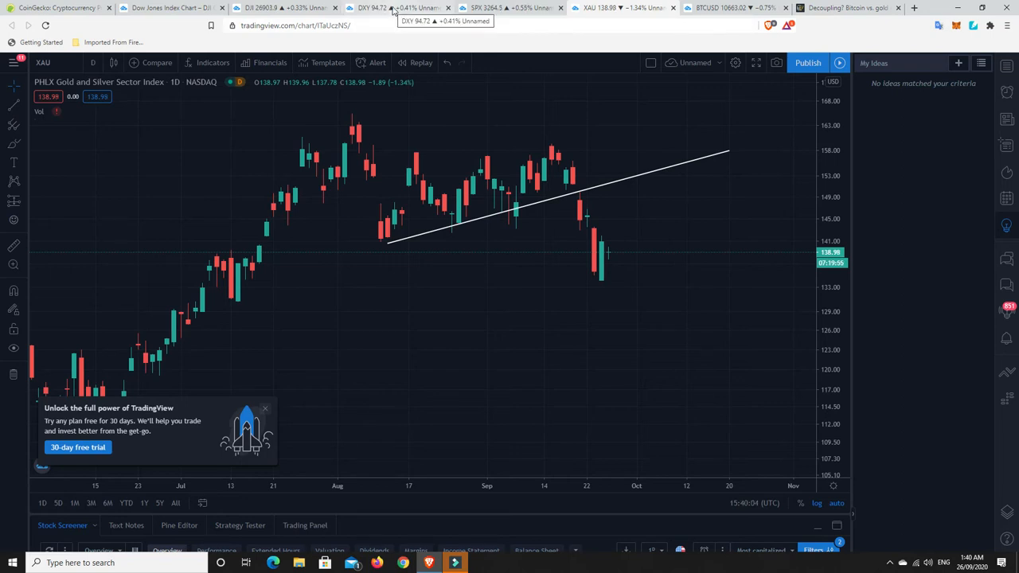
Step: Show the U.S. Dollar Currency Index daily chart from the DXY tab
{"action": "left_click", "coordinate": [390, 8]}
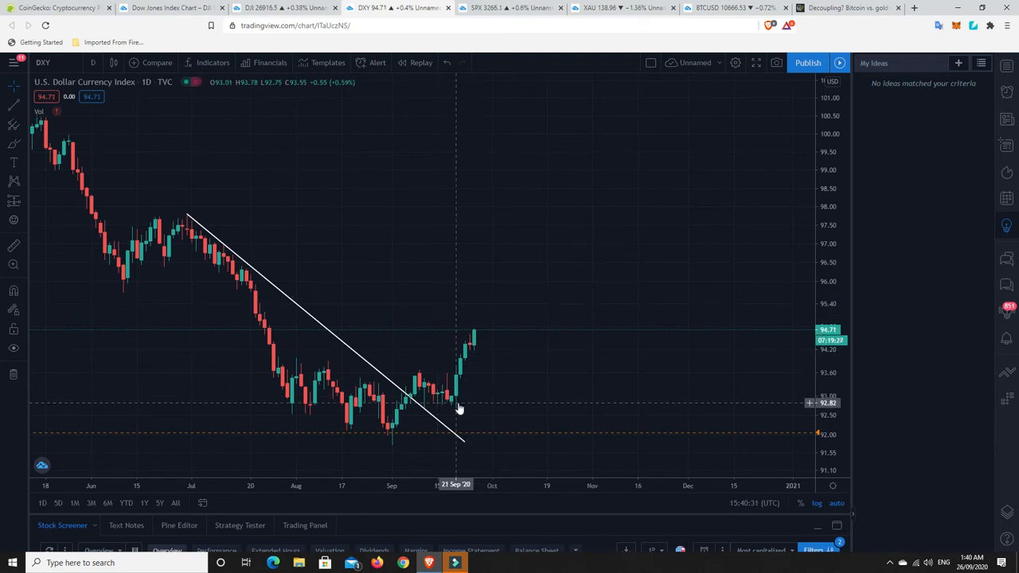
{"action": "mouse_move", "coordinate": [476, 347]}
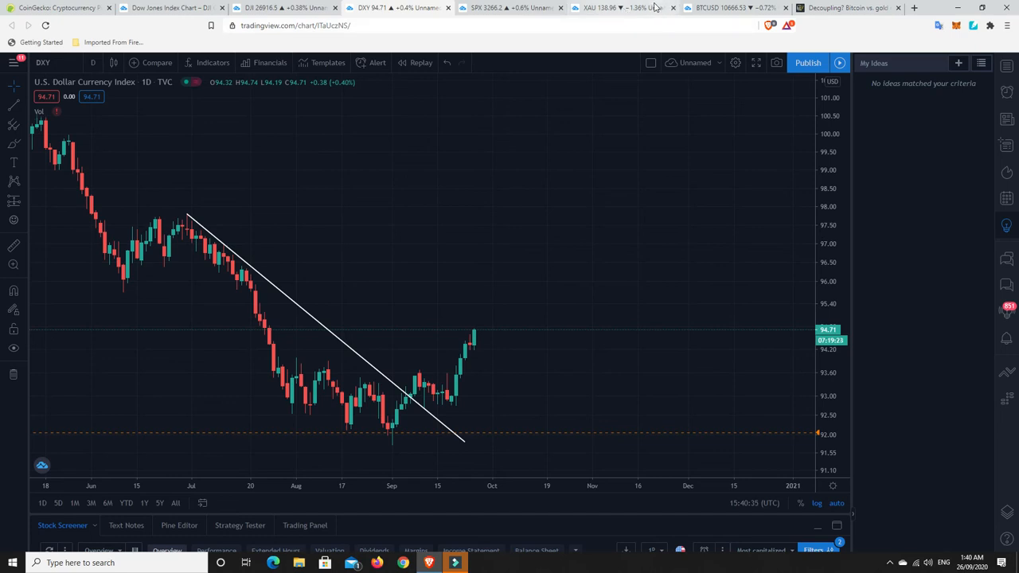
{"action": "mouse_move", "coordinate": [533, 188]}
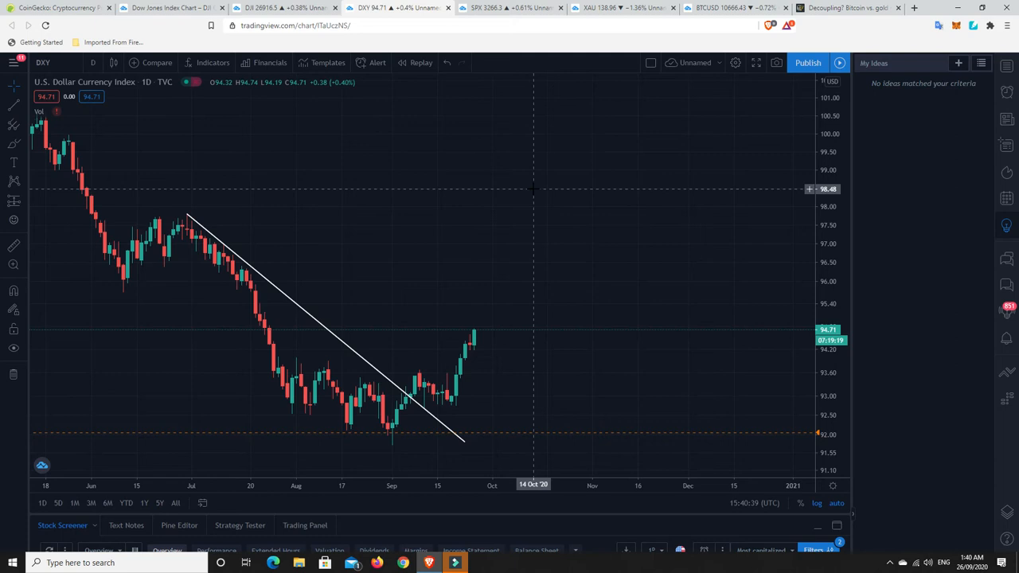
{"action": "mouse_move", "coordinate": [44, 8]}
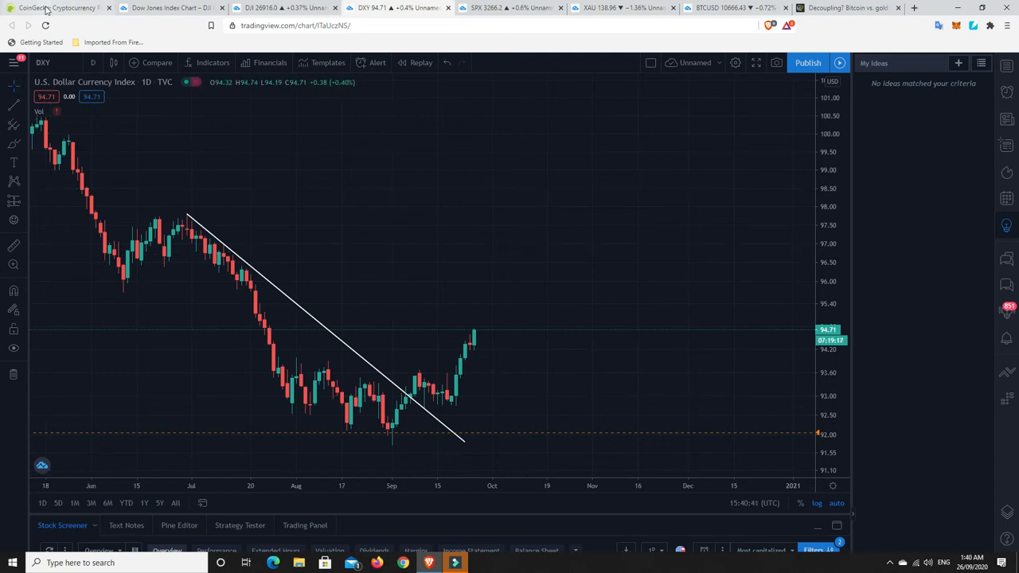
Step: On CoinGecko's top coins page, sort by 24-hour change so Arweave and Cardano lead
{"action": "left_click", "coordinate": [56, 7]}
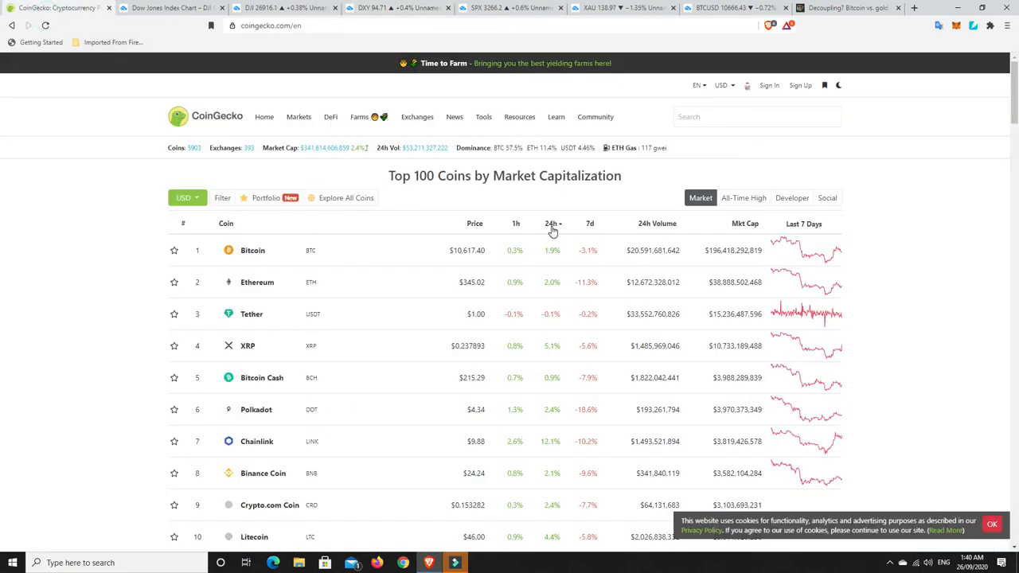
{"action": "left_click", "coordinate": [551, 223]}
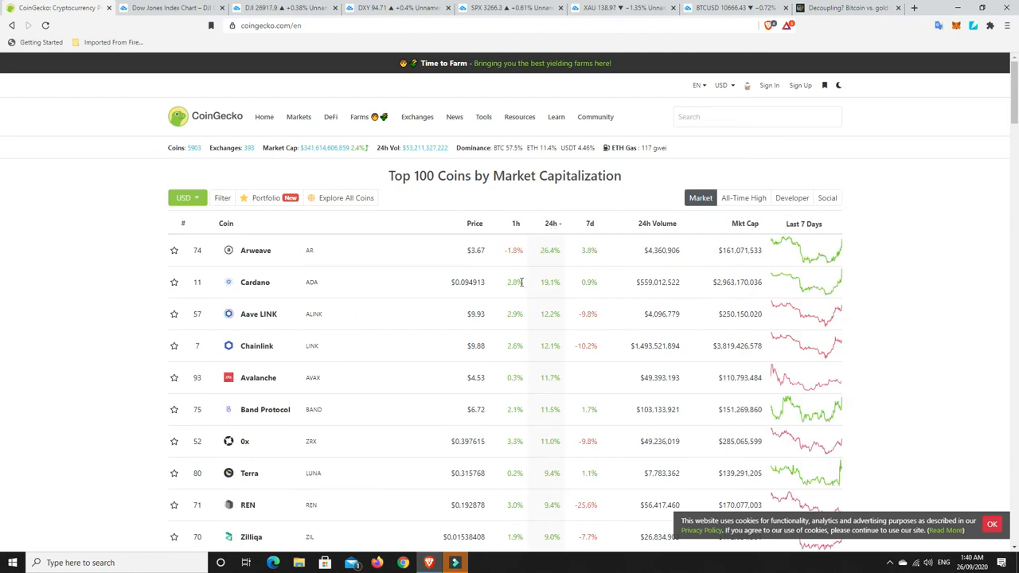
{"action": "mouse_move", "coordinate": [549, 293]}
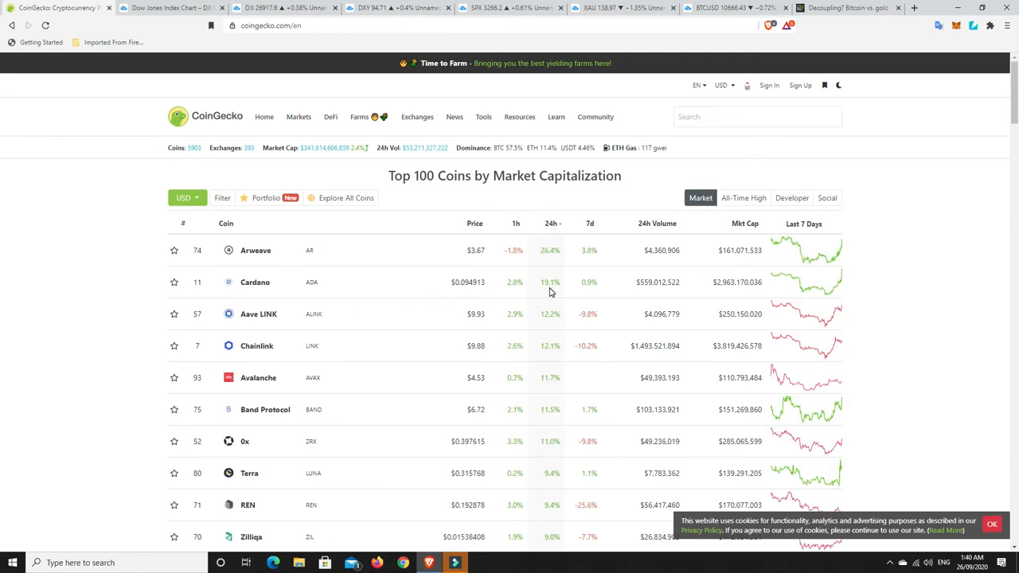
{"action": "mouse_move", "coordinate": [554, 357]}
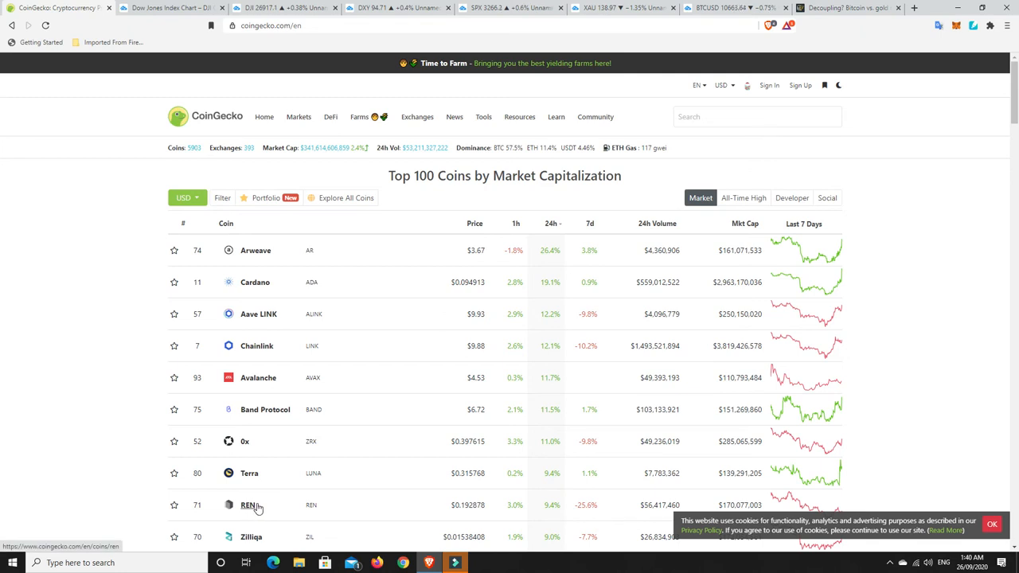
{"action": "scroll", "scroll_direction": "down", "scroll_amount": 3}
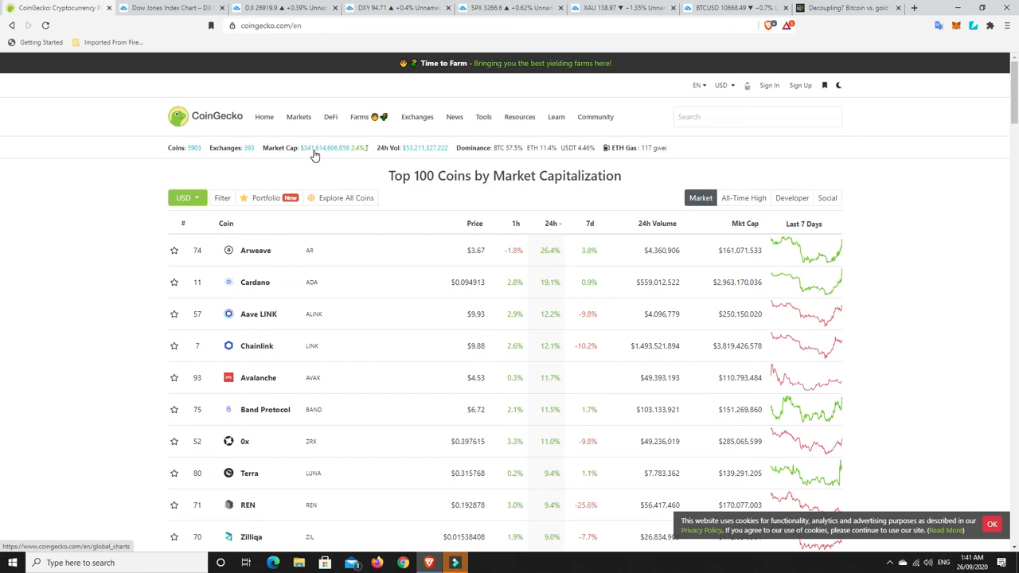
{"action": "mouse_move", "coordinate": [334, 155]}
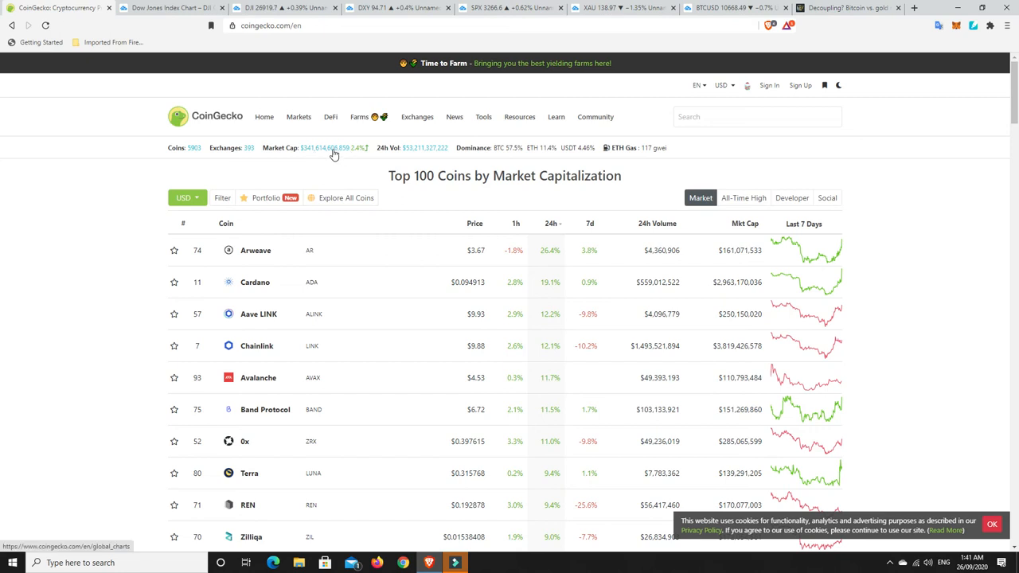
{"action": "mouse_move", "coordinate": [310, 156]}
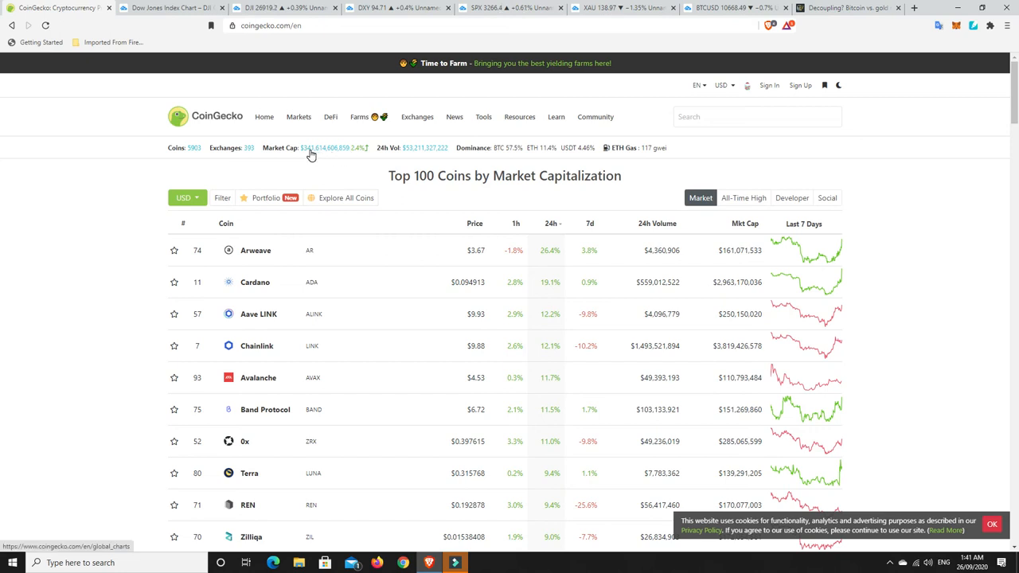
{"action": "mouse_move", "coordinate": [322, 153]}
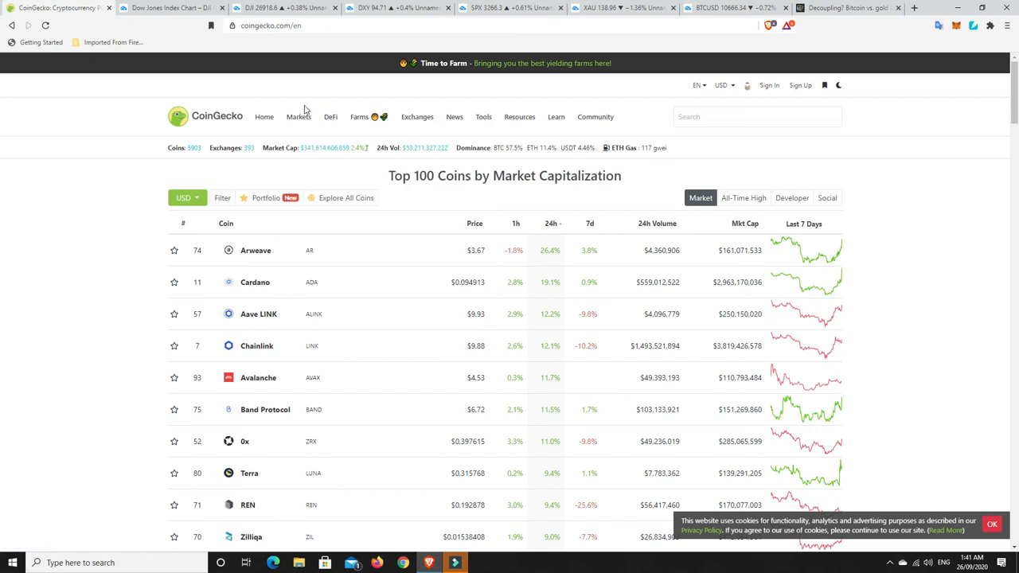
{"action": "mouse_move", "coordinate": [337, 170]}
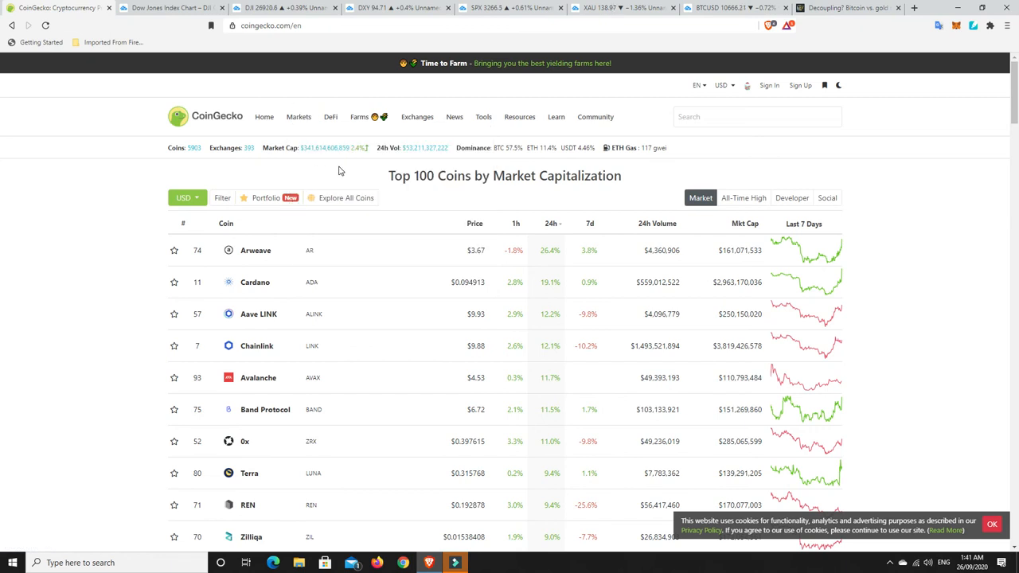
{"action": "mouse_move", "coordinate": [388, 162]}
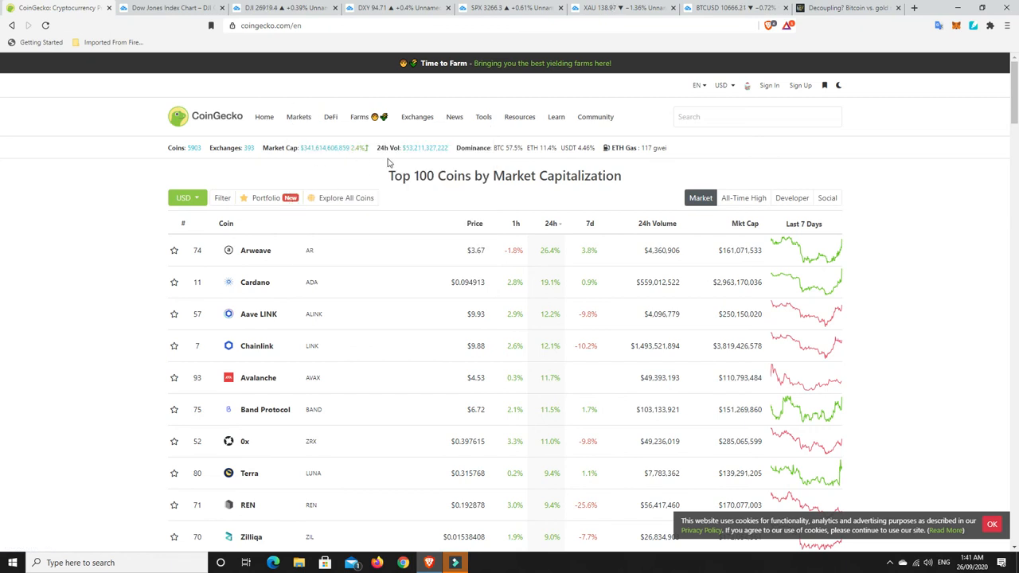
{"action": "mouse_move", "coordinate": [401, 158]}
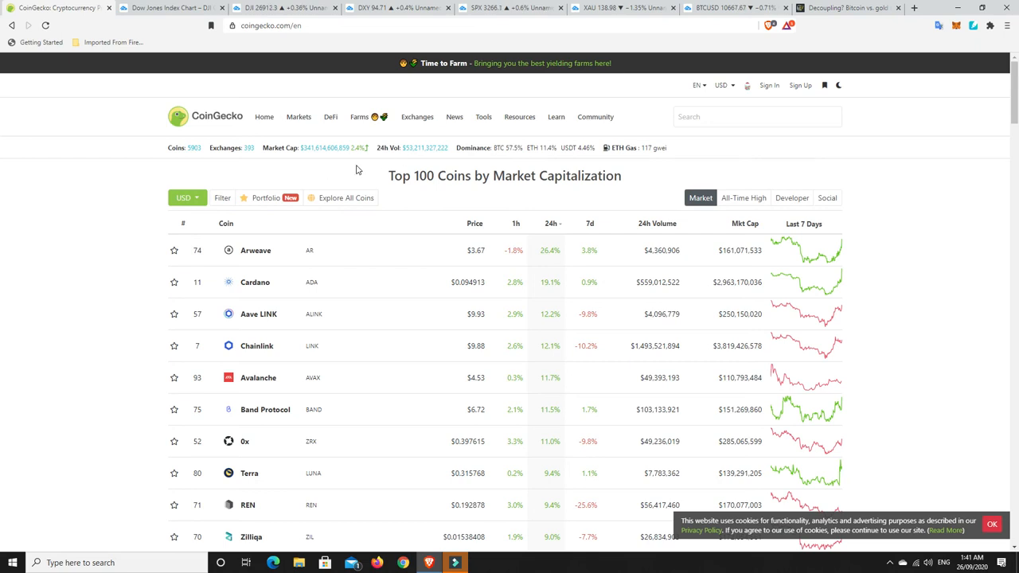
{"action": "mouse_move", "coordinate": [386, 162]}
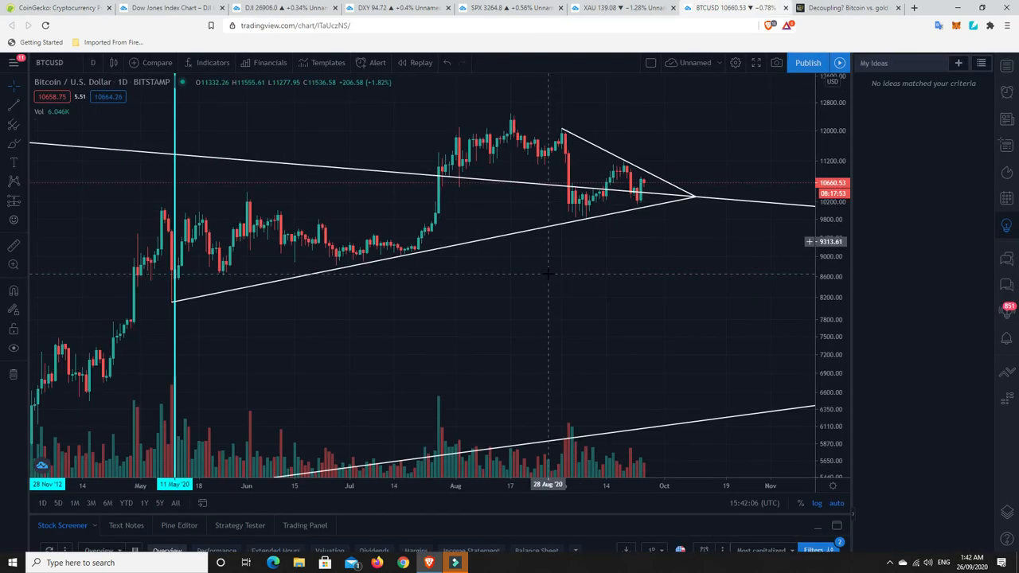
Step: Zoom out on the Bitcoin daily chart to show the longer-term wedge trendlines
{"action": "scroll", "scroll_direction": "down", "scroll_amount": 3}
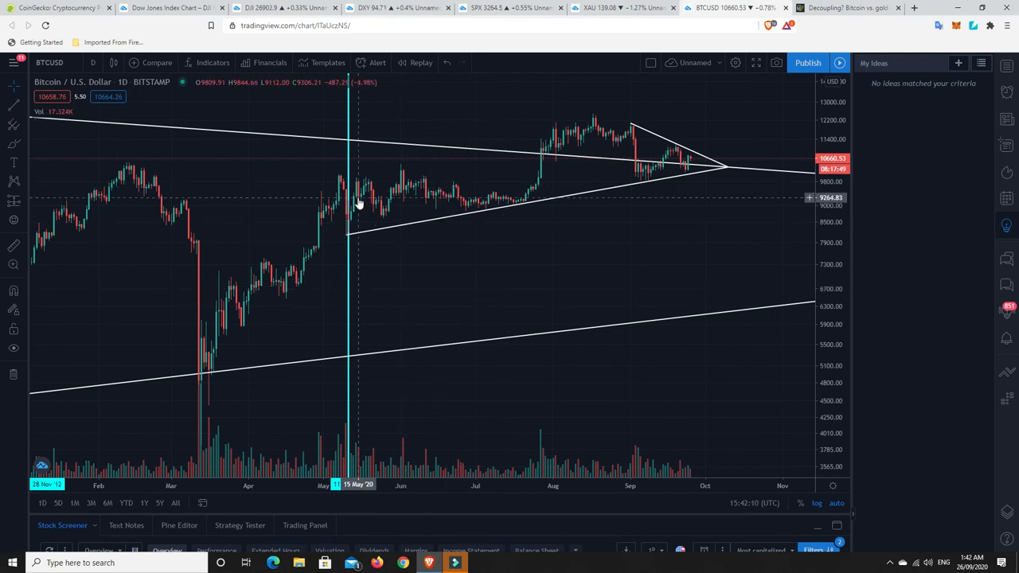
{"action": "mouse_move", "coordinate": [379, 206]}
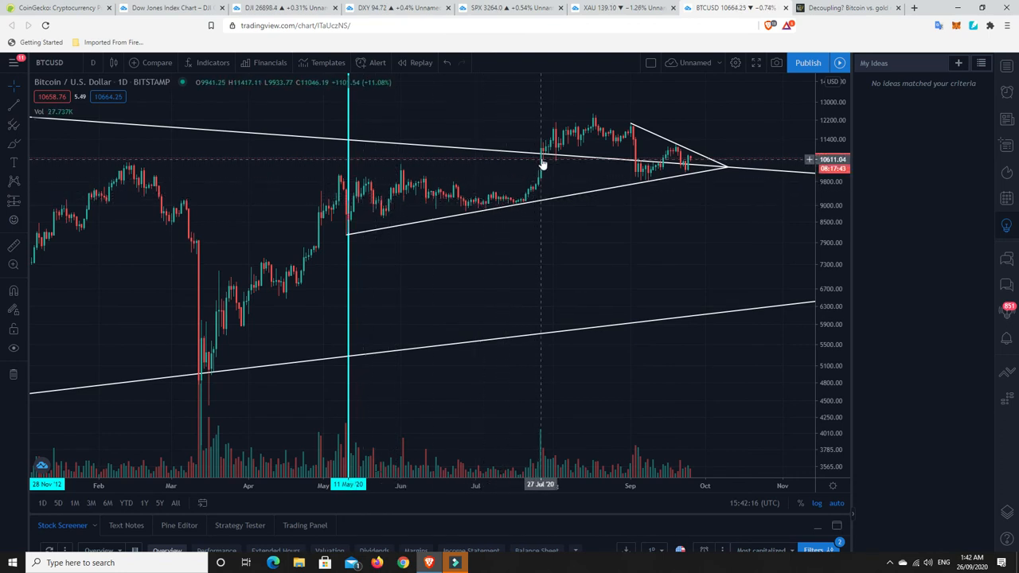
{"action": "mouse_move", "coordinate": [560, 143]}
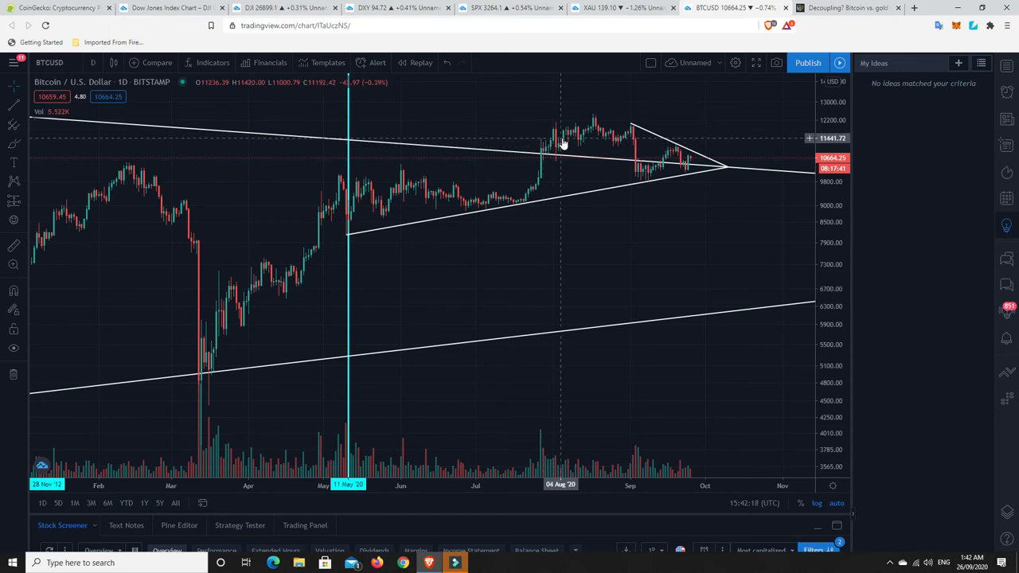
{"action": "mouse_move", "coordinate": [666, 162]}
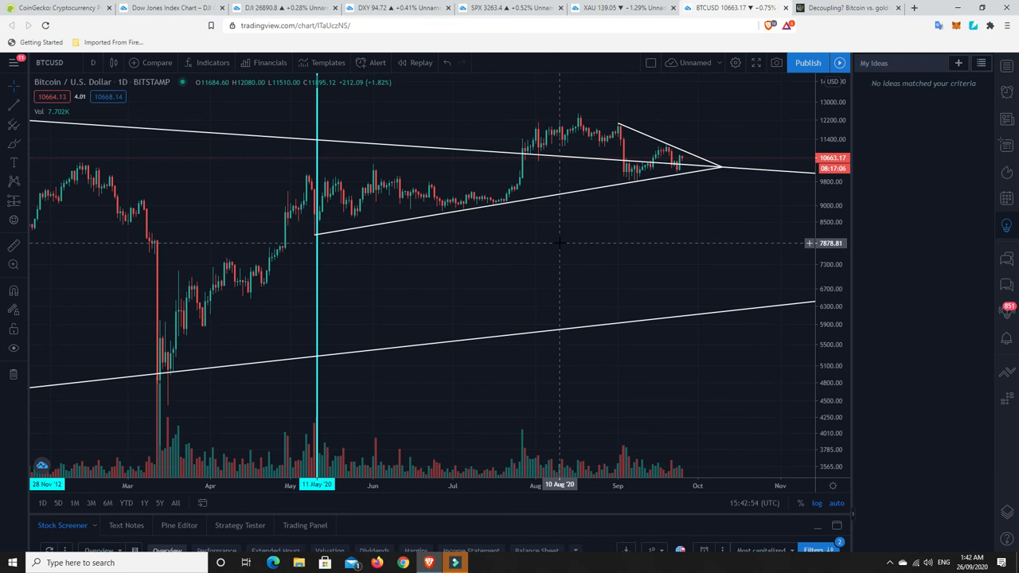
{"action": "mouse_move", "coordinate": [449, 204]}
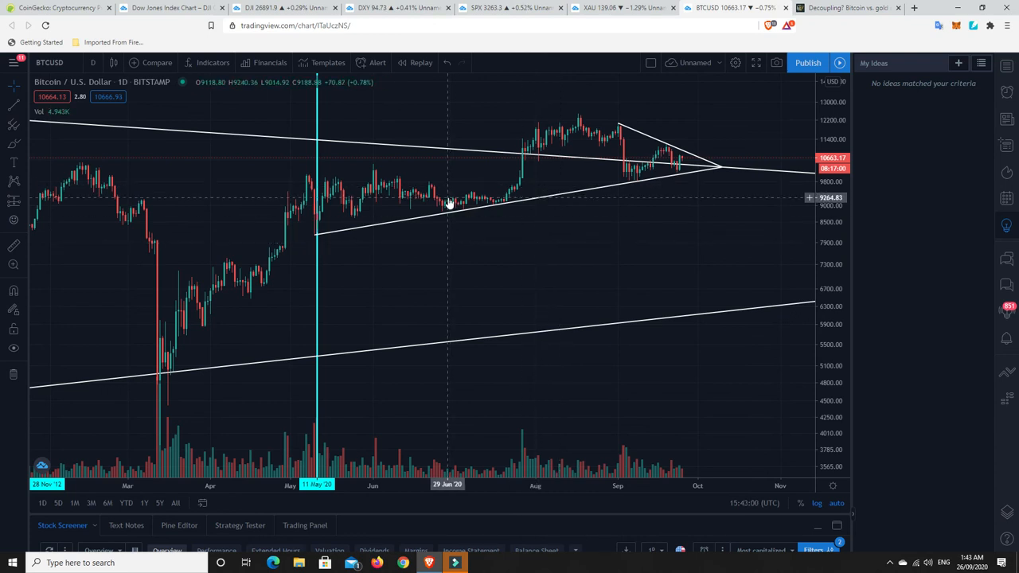
{"action": "mouse_move", "coordinate": [458, 209]}
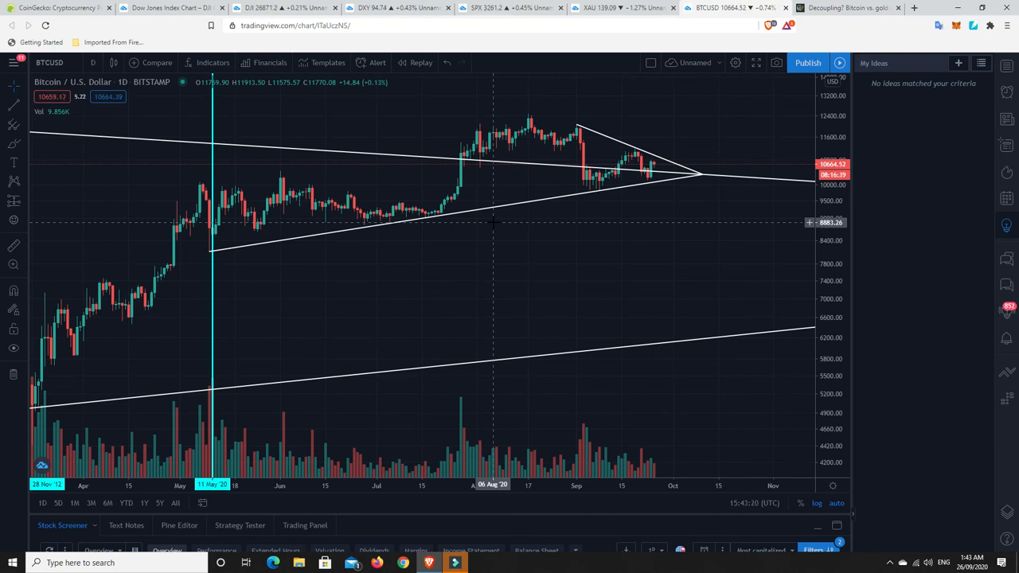
{"action": "mouse_move", "coordinate": [502, 229]}
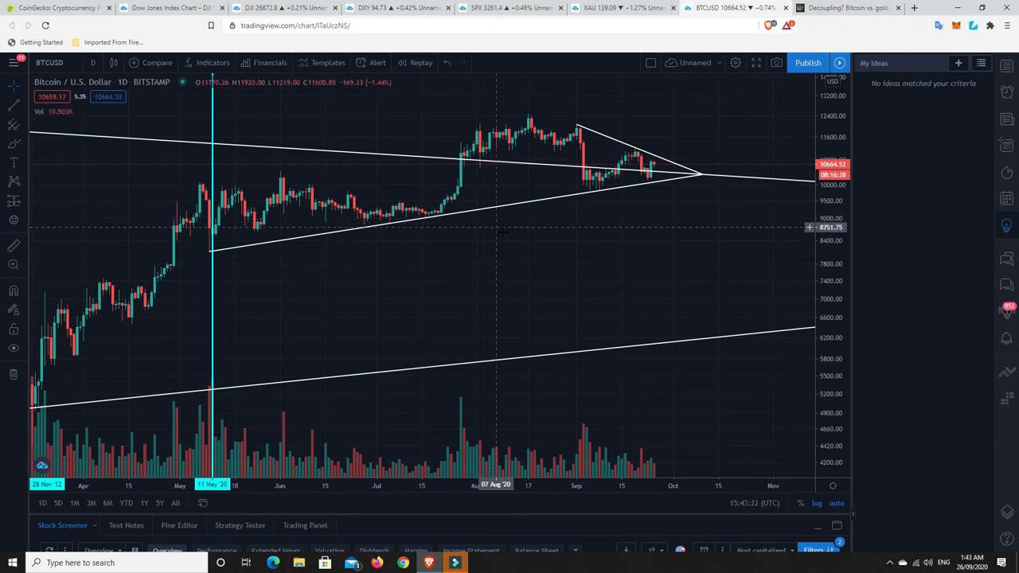